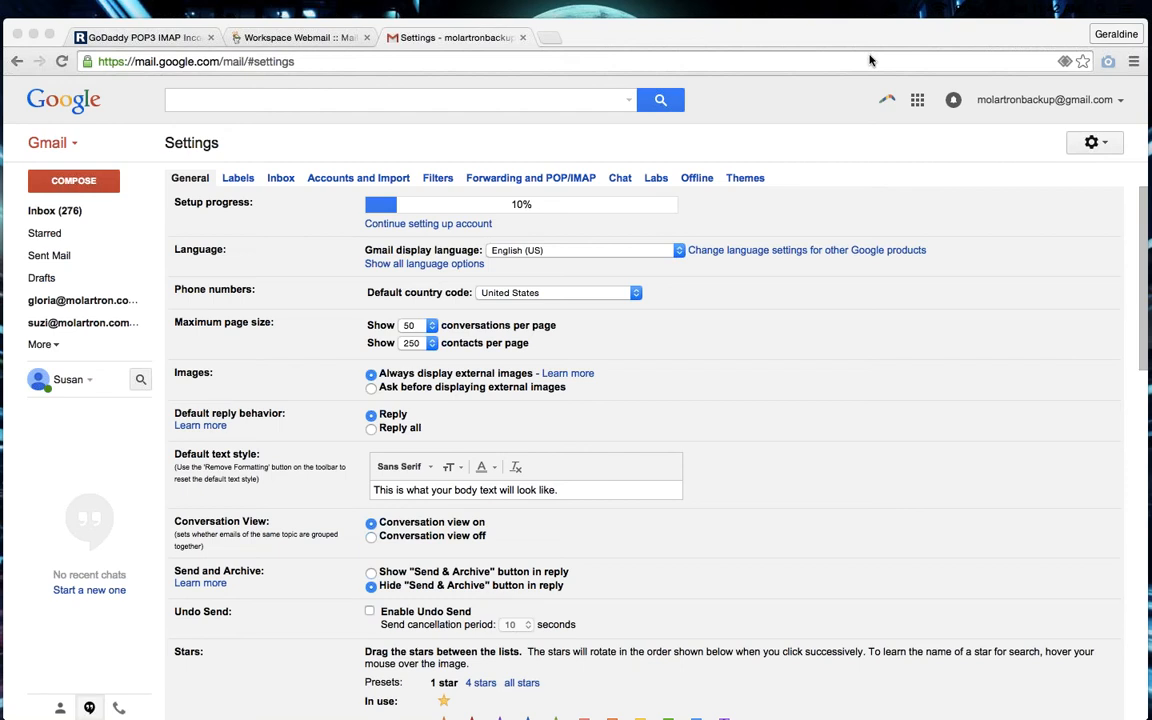
mouse_move(884, 68)
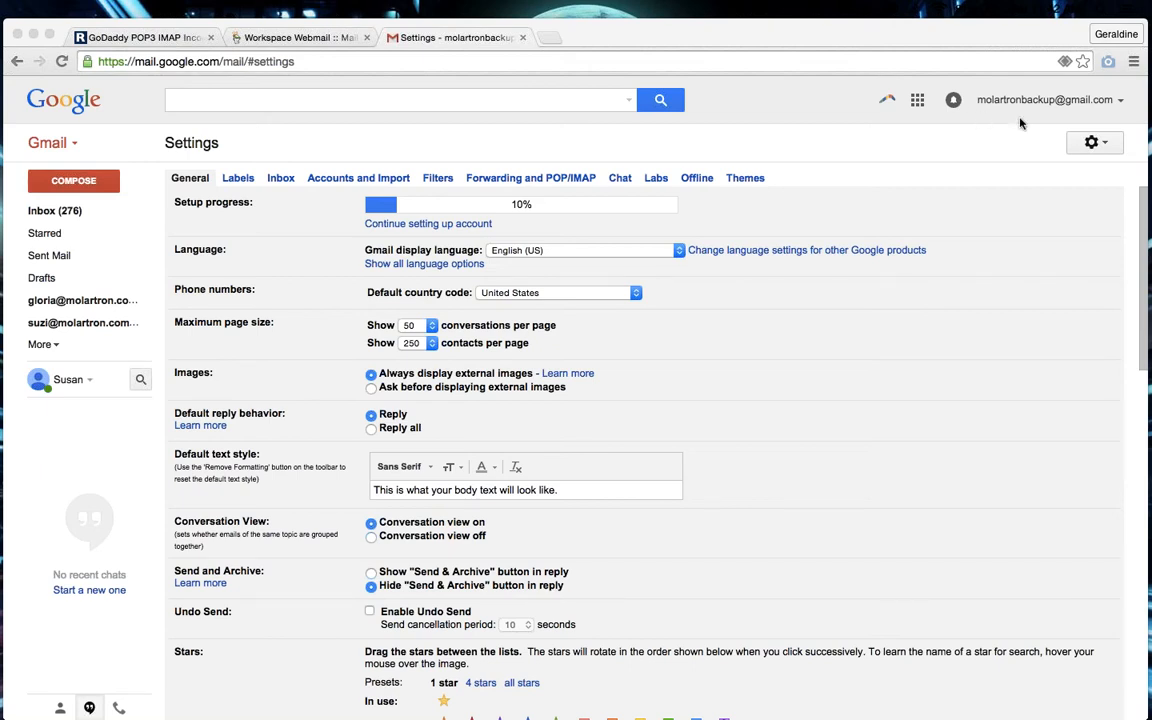
mouse_move(1068, 144)
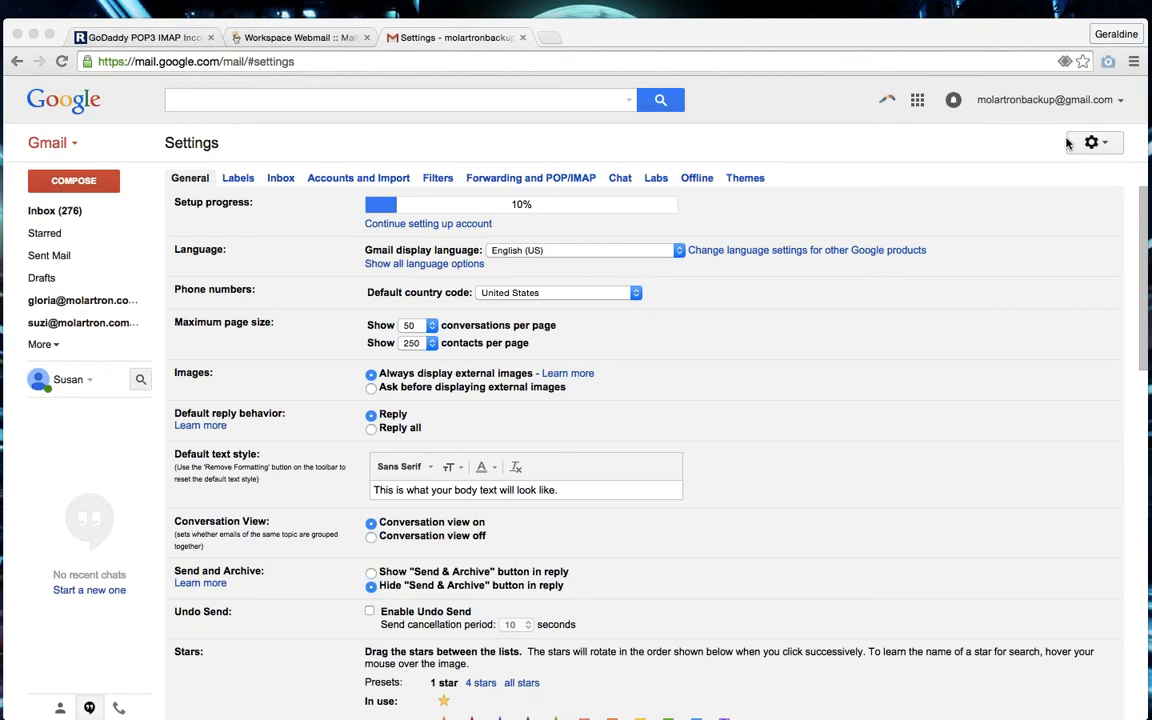
mouse_move(1081, 147)
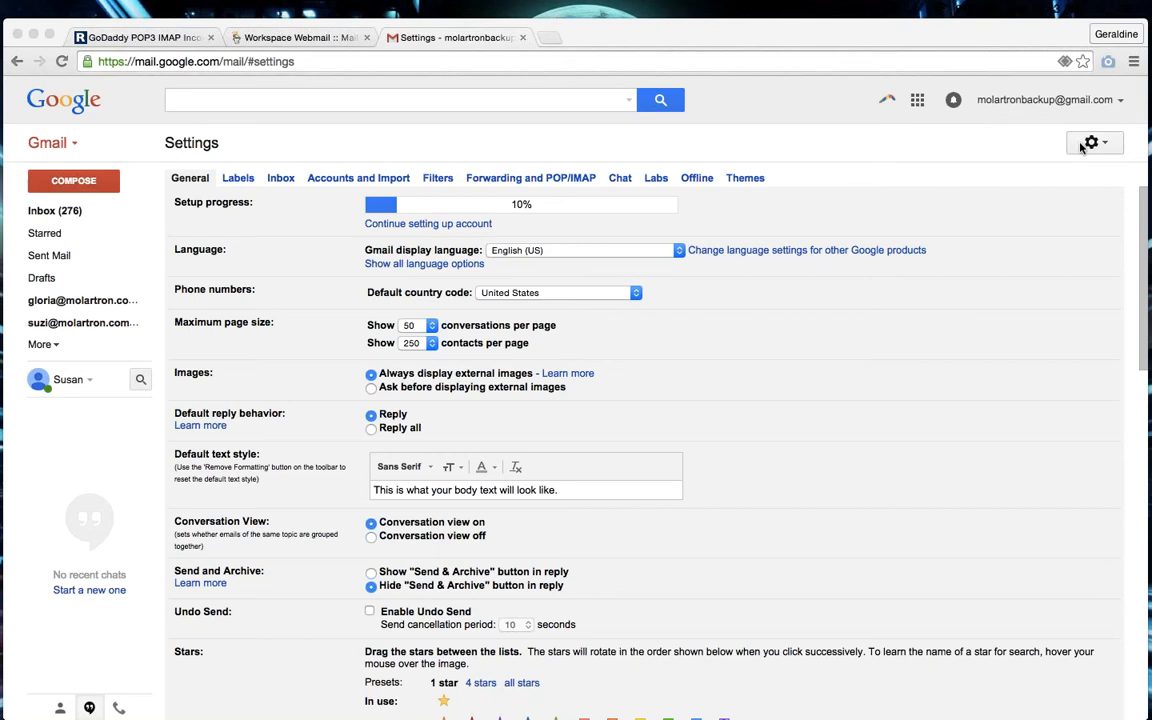
mouse_move(967, 136)
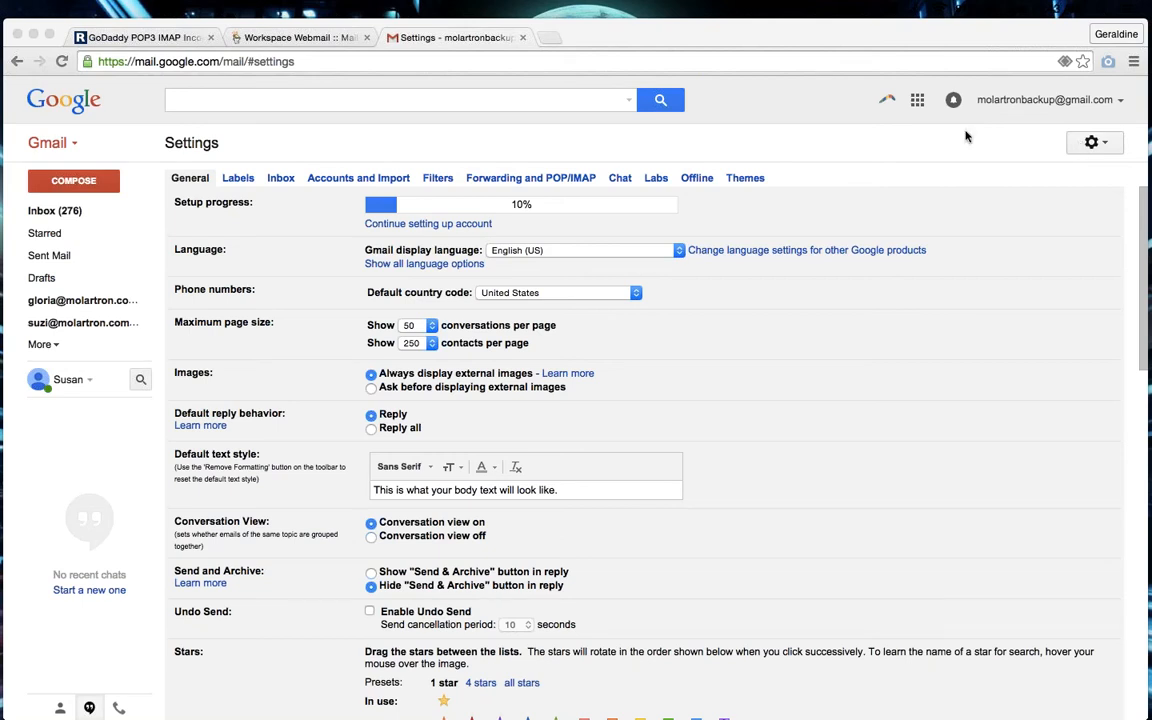
mouse_move(582, 162)
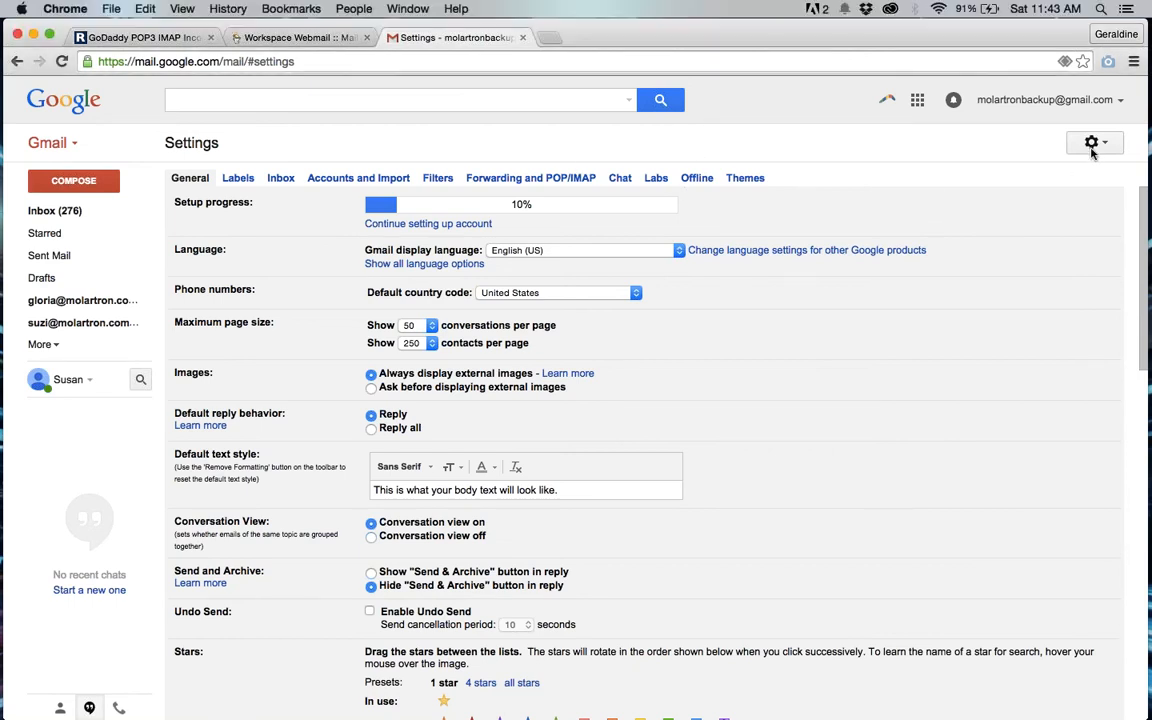
Open Gmail Settings from the gear menu and go to the Accounts and Import tab.
left_click(1090, 141)
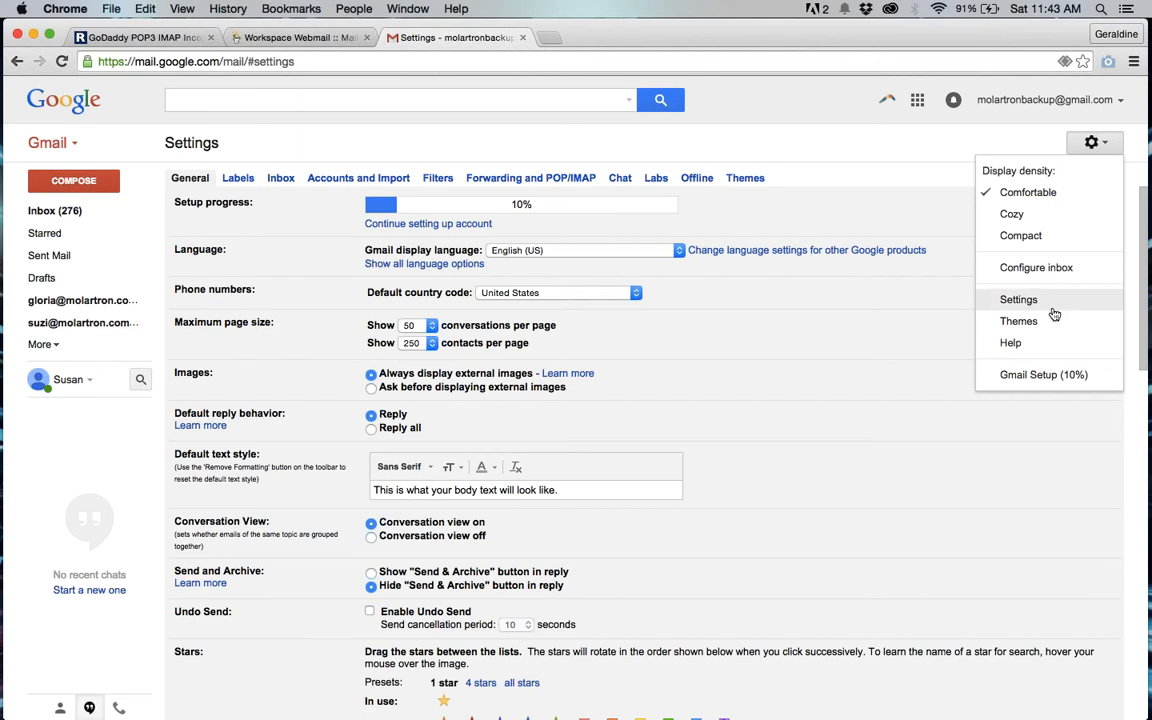
left_click(1014, 299)
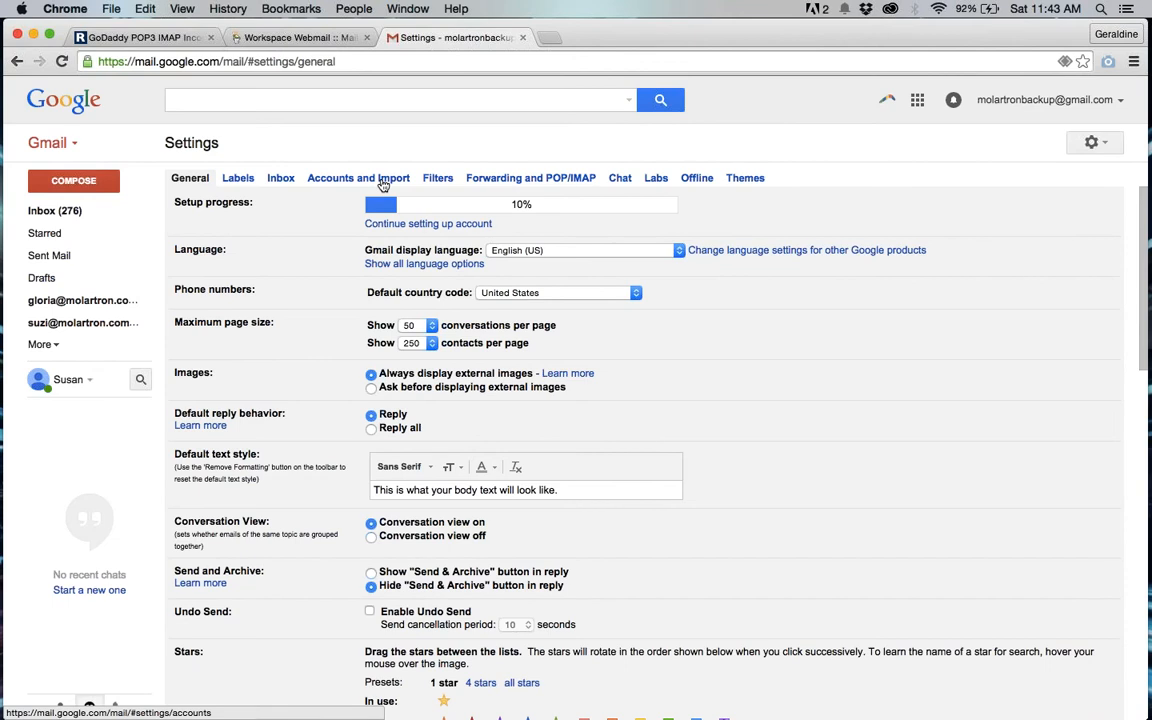
left_click(358, 177)
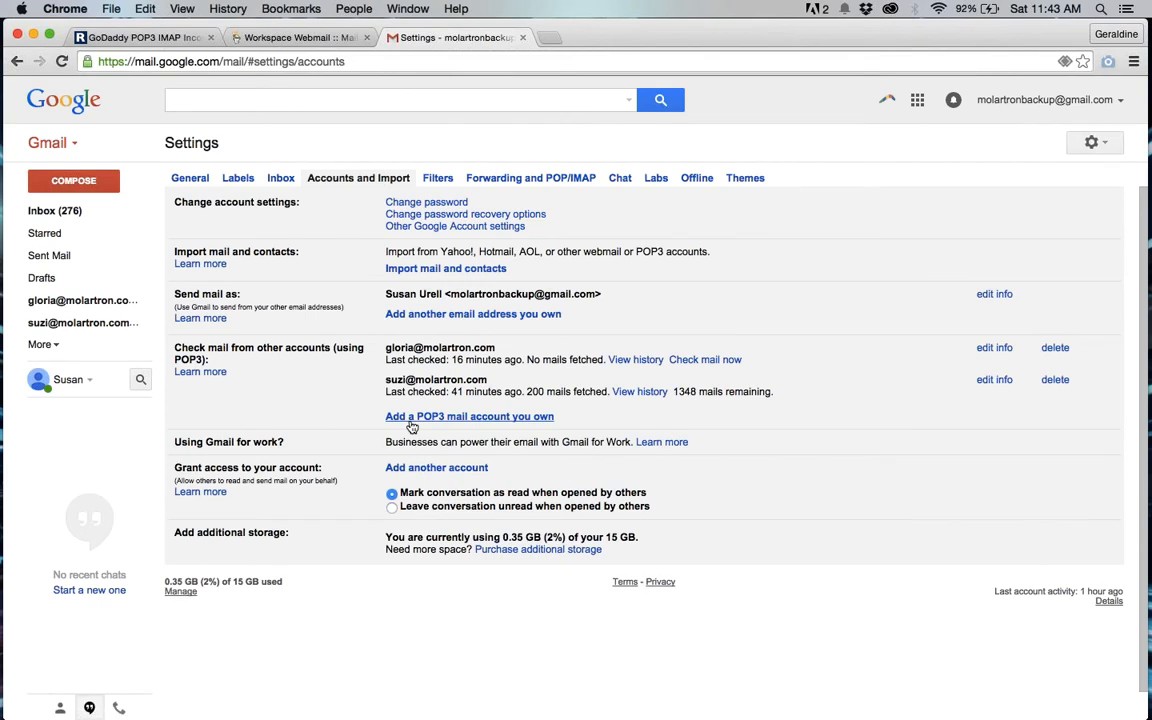
Start adding a POP3 account, using the suggested molartron address, and continue to server settings.
left_click(468, 416)
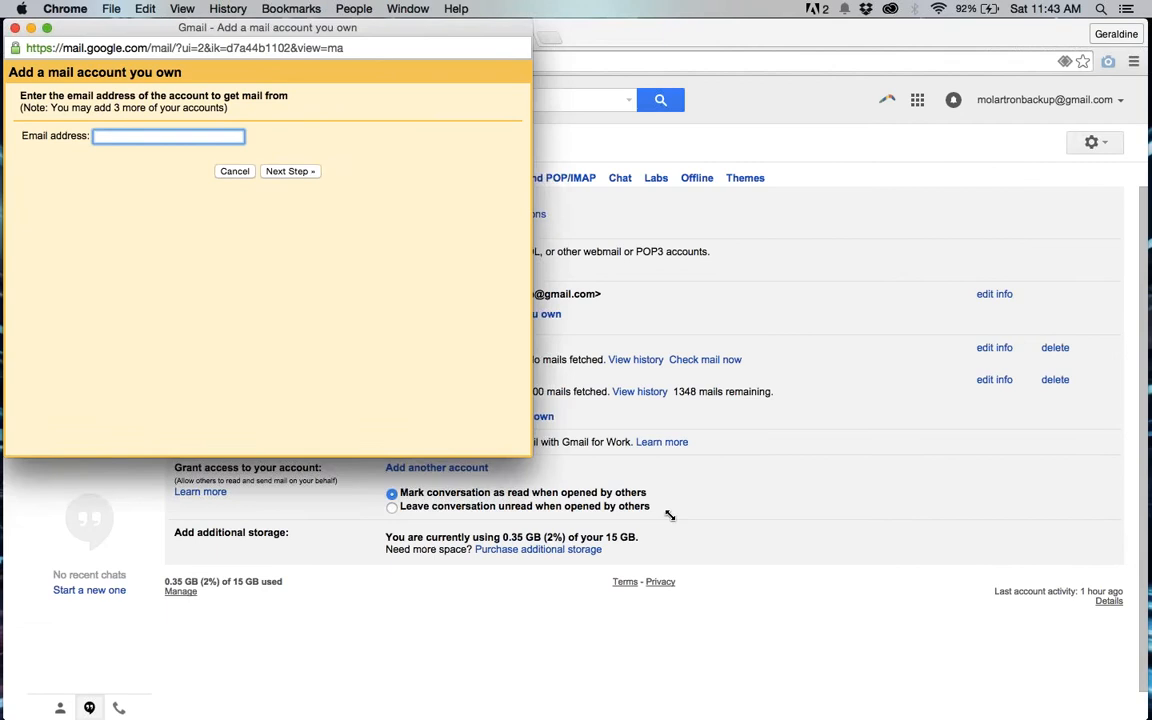
type("mo")
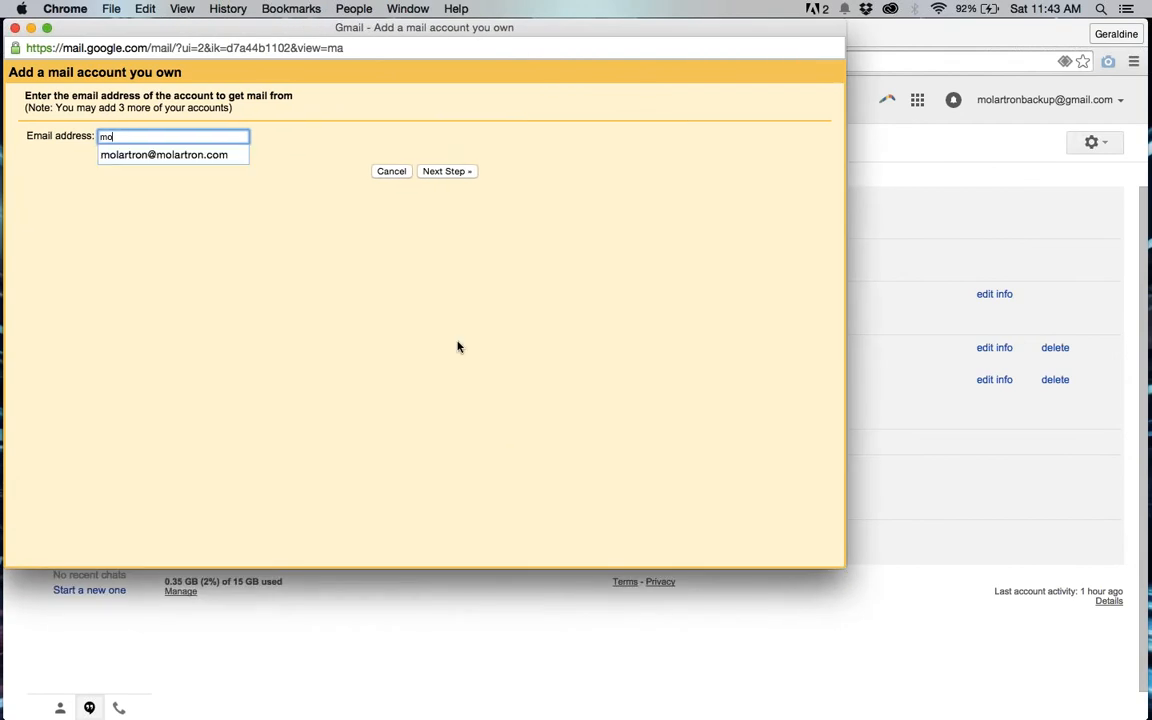
left_click(172, 155)
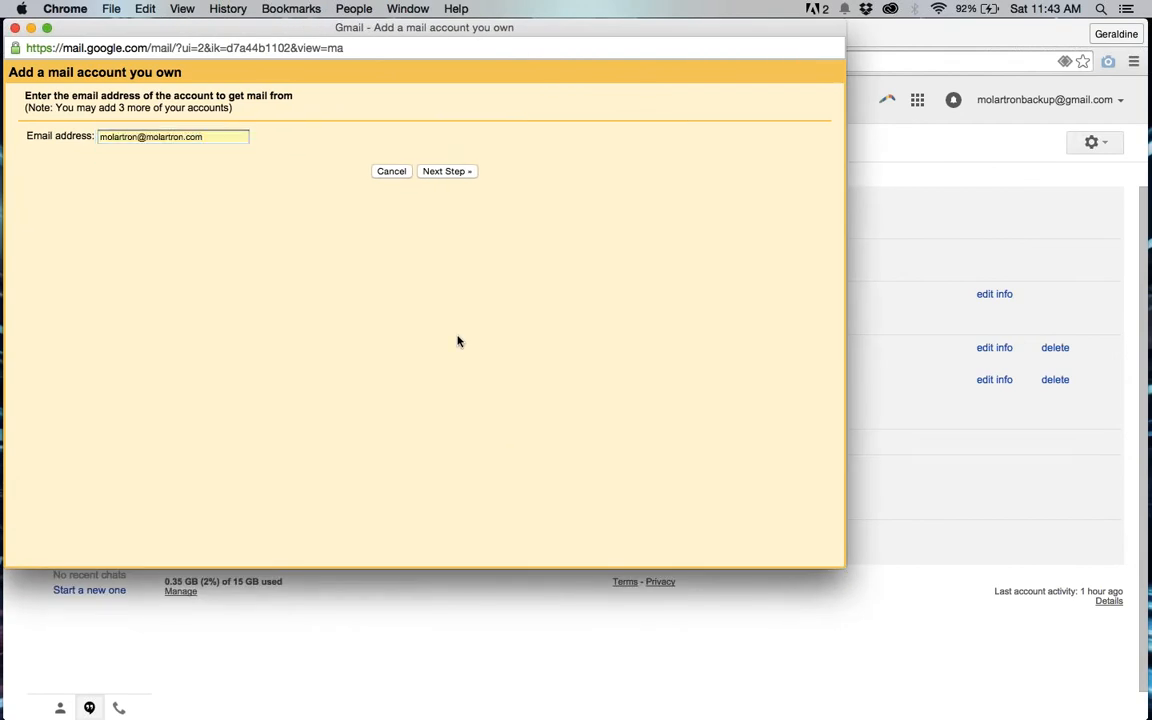
left_click(446, 171)
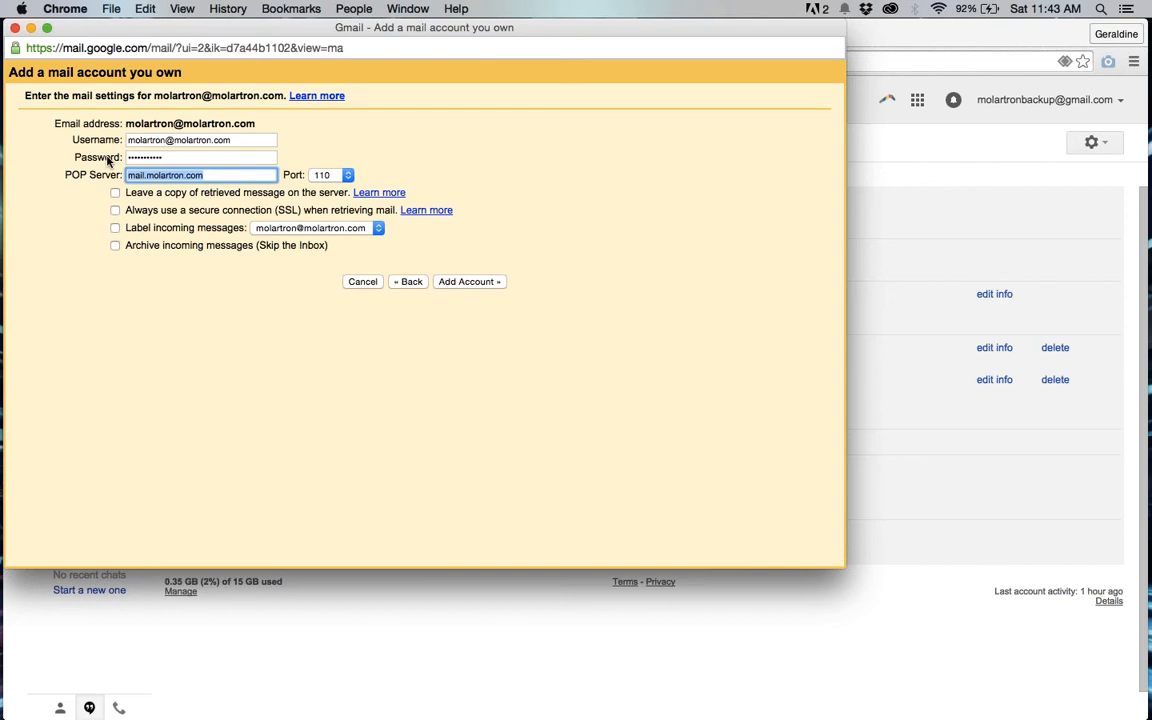
Set the POP server to pop.secureserver.net on port 995.
type("pop")
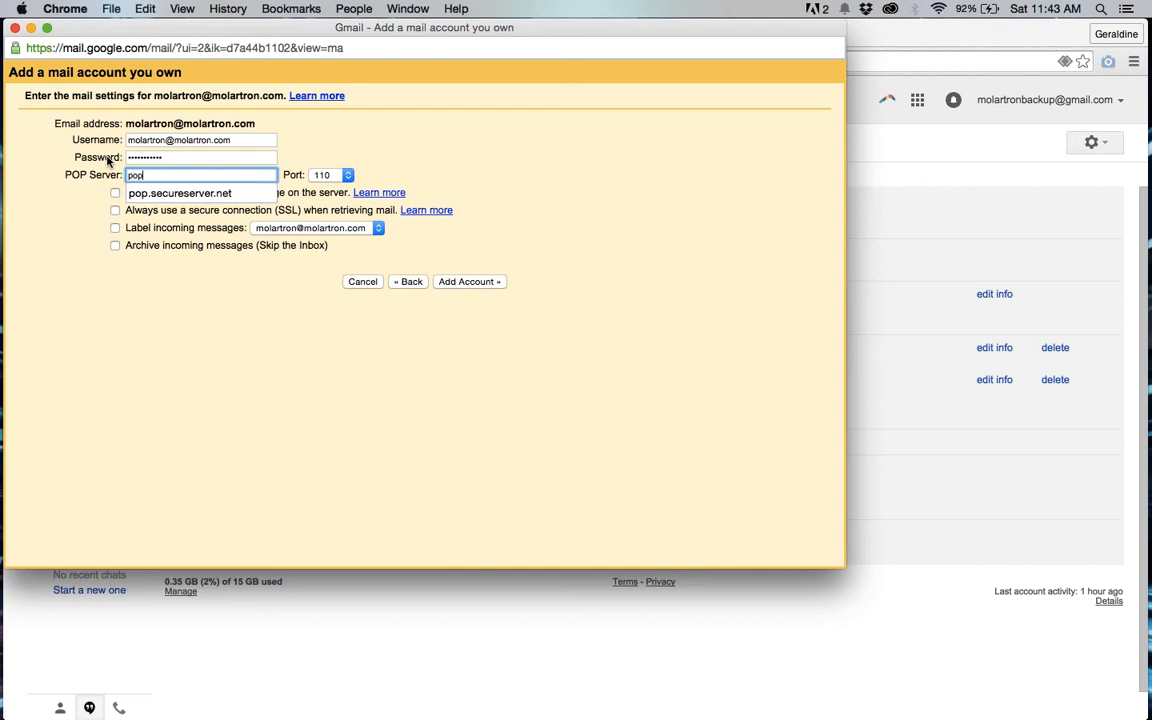
left_click(180, 192)
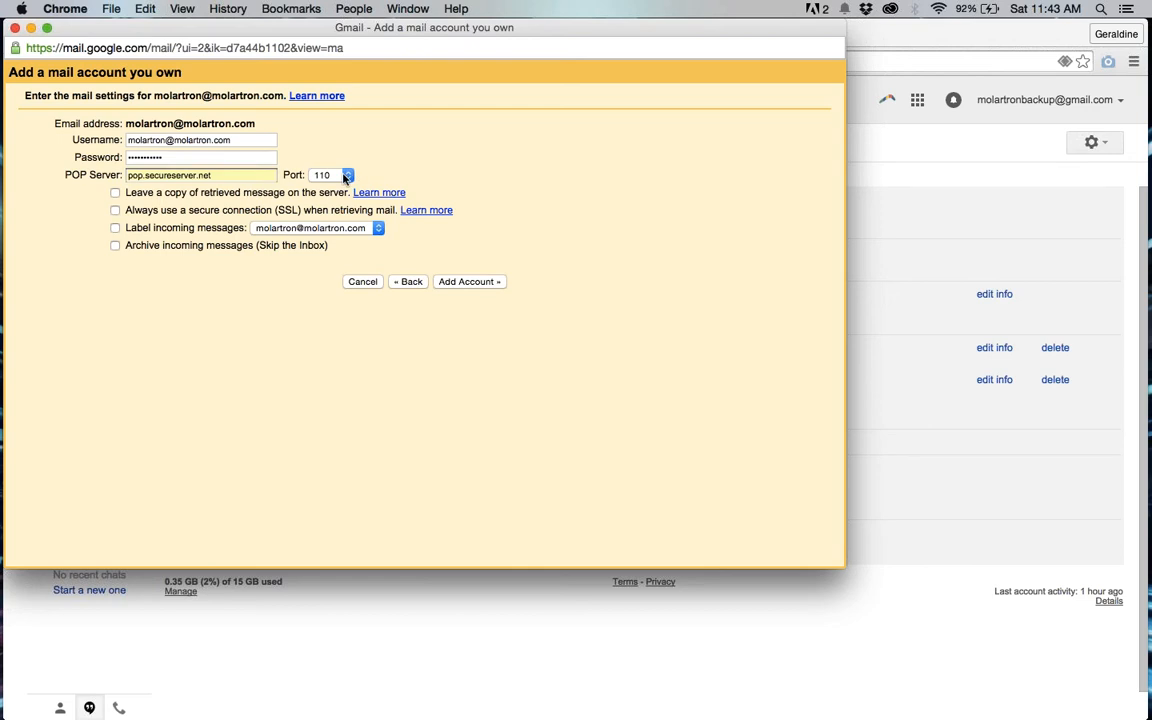
left_click(330, 174)
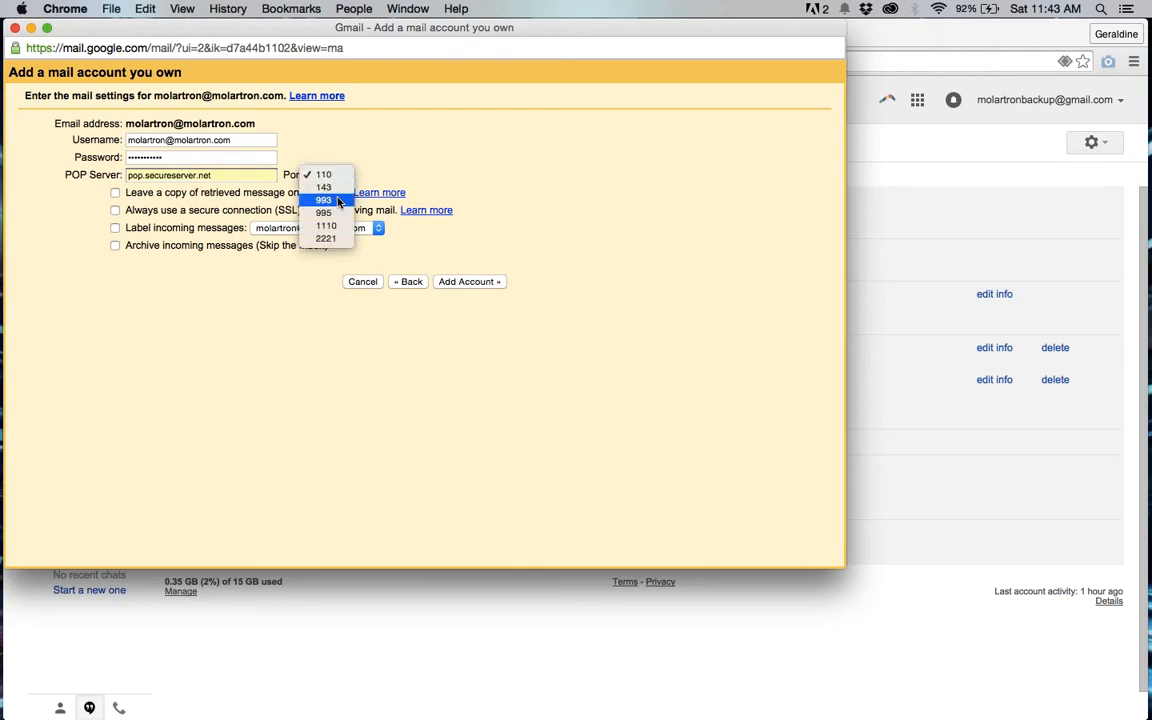
left_click(323, 213)
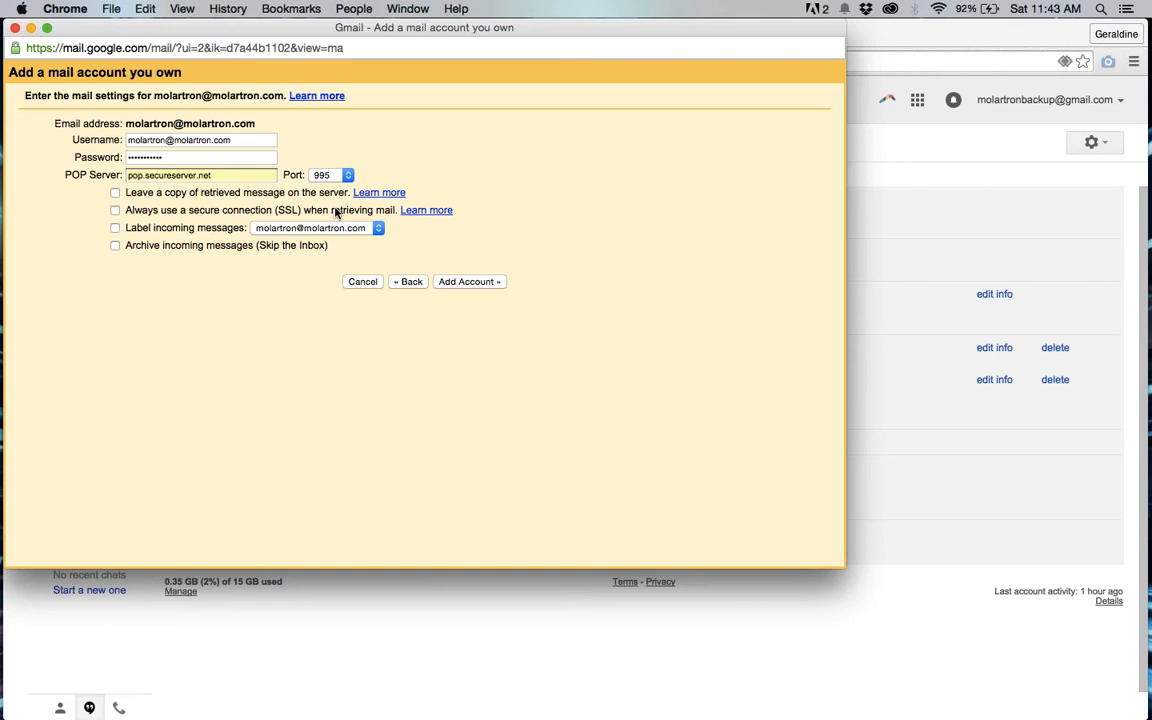
mouse_move(168, 200)
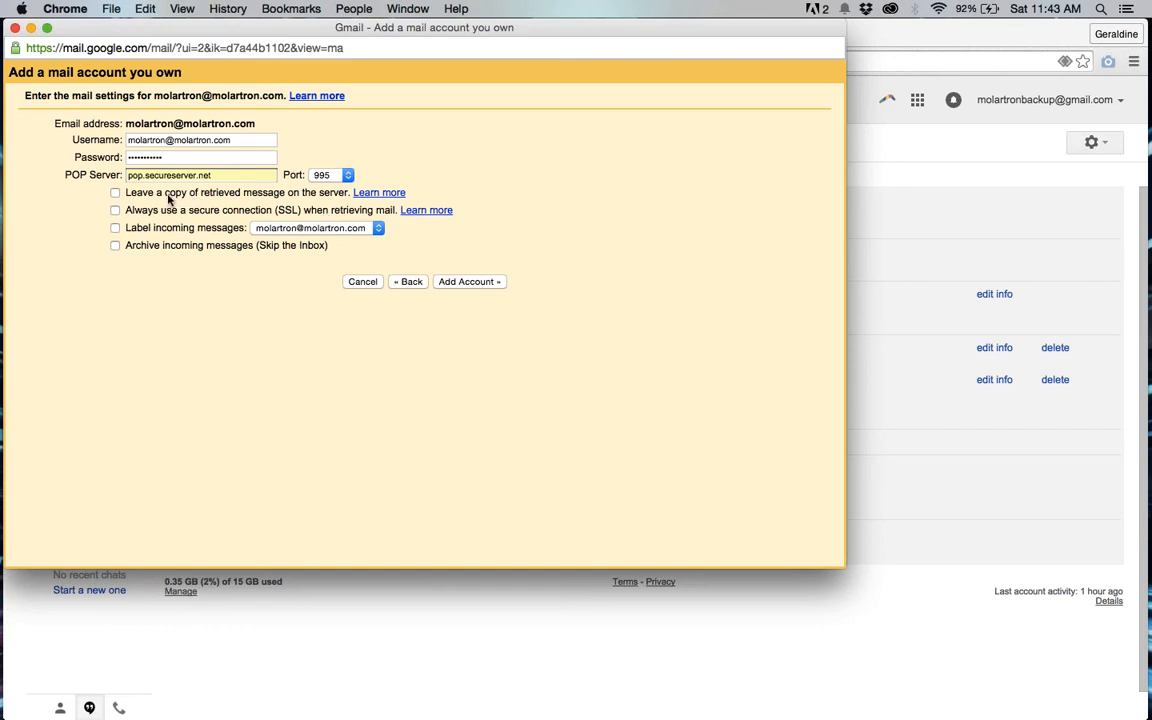
Enable Leave a copy on the server, Always use SSL, and Label incoming messages.
left_click(108, 192)
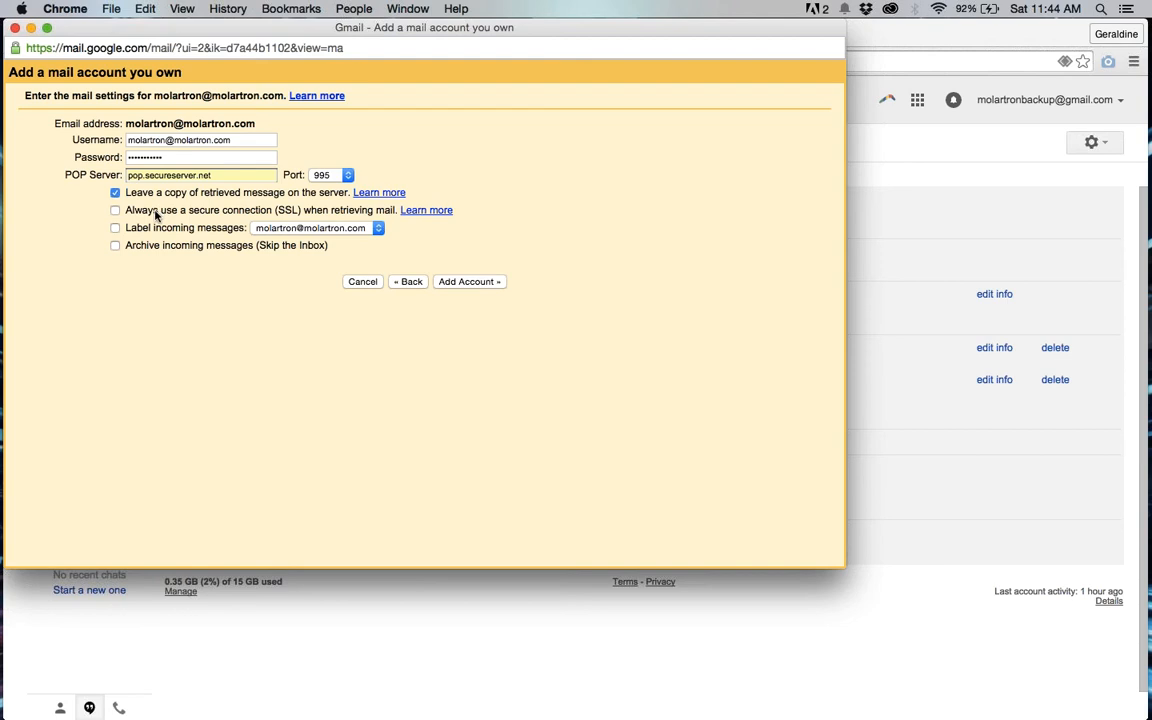
left_click(110, 210)
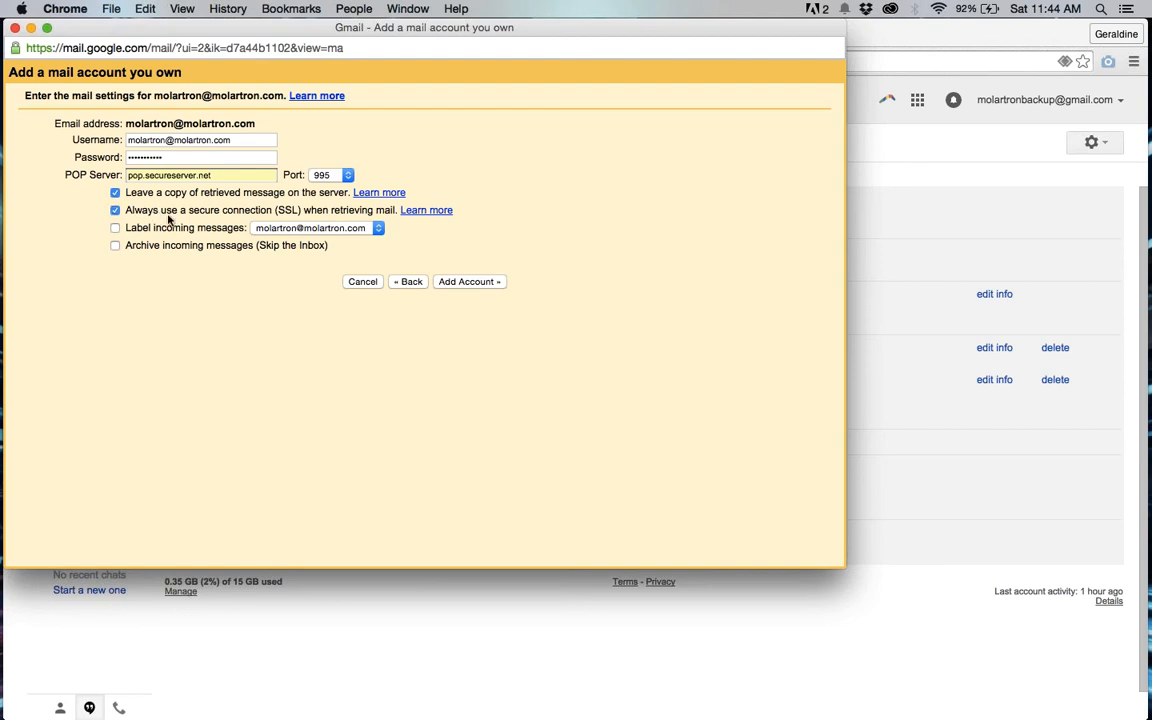
mouse_move(196, 218)
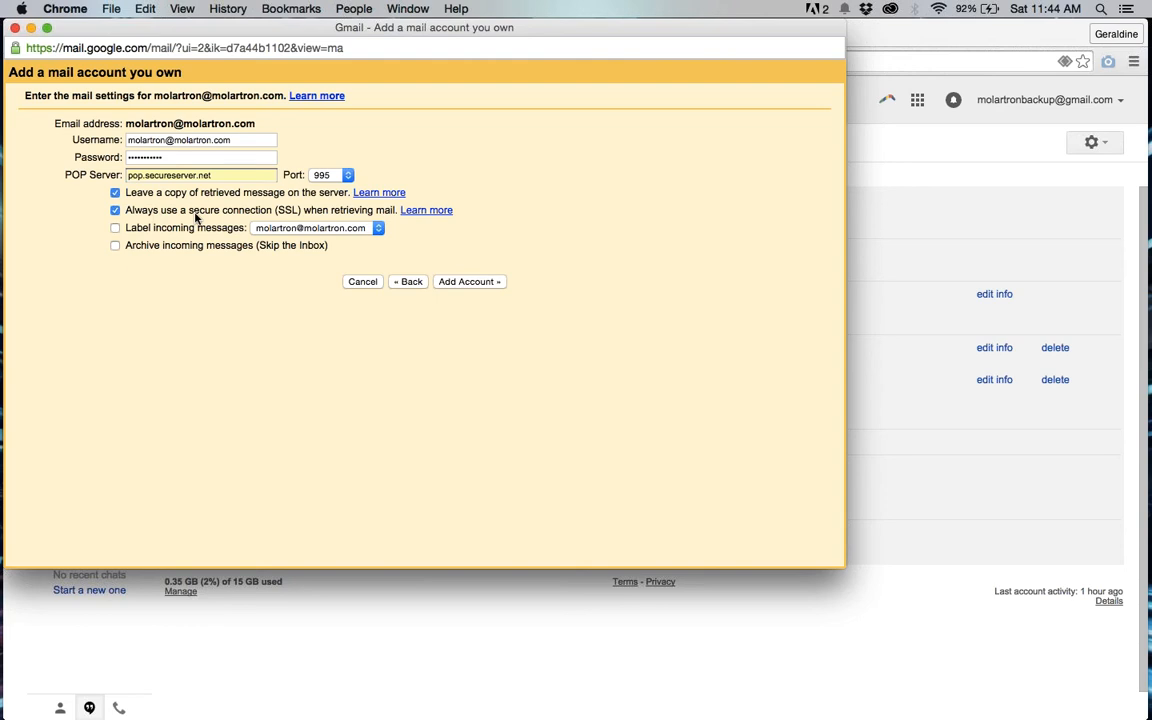
mouse_move(175, 235)
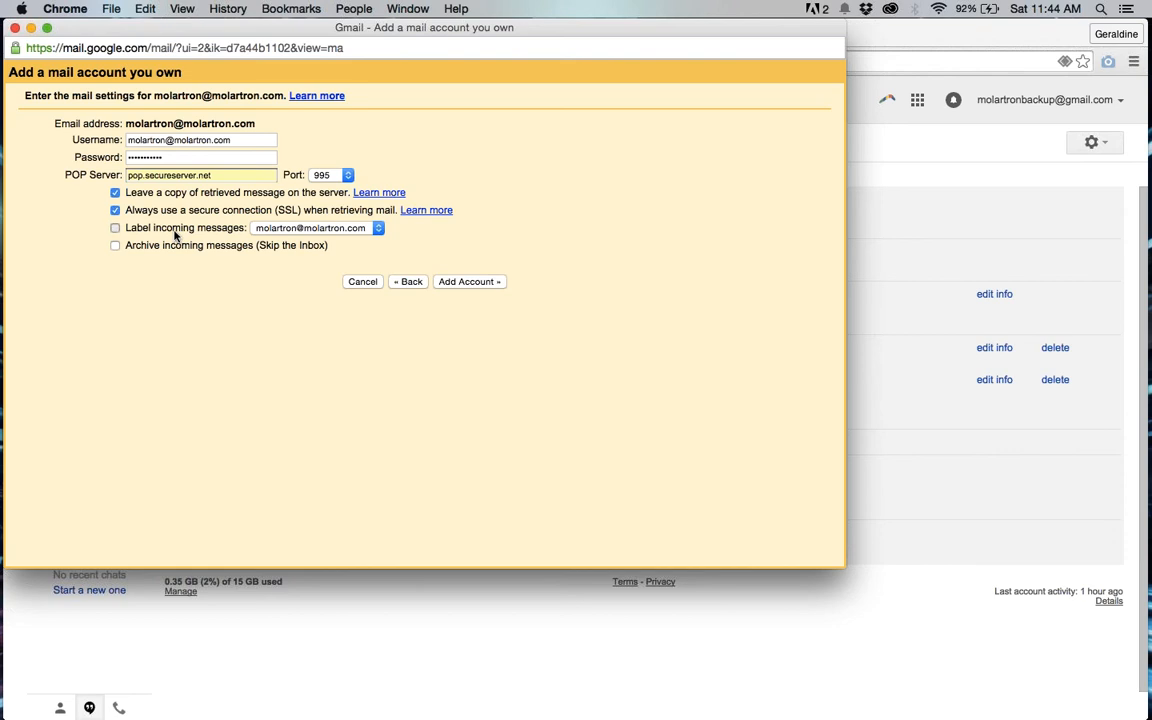
left_click(114, 227)
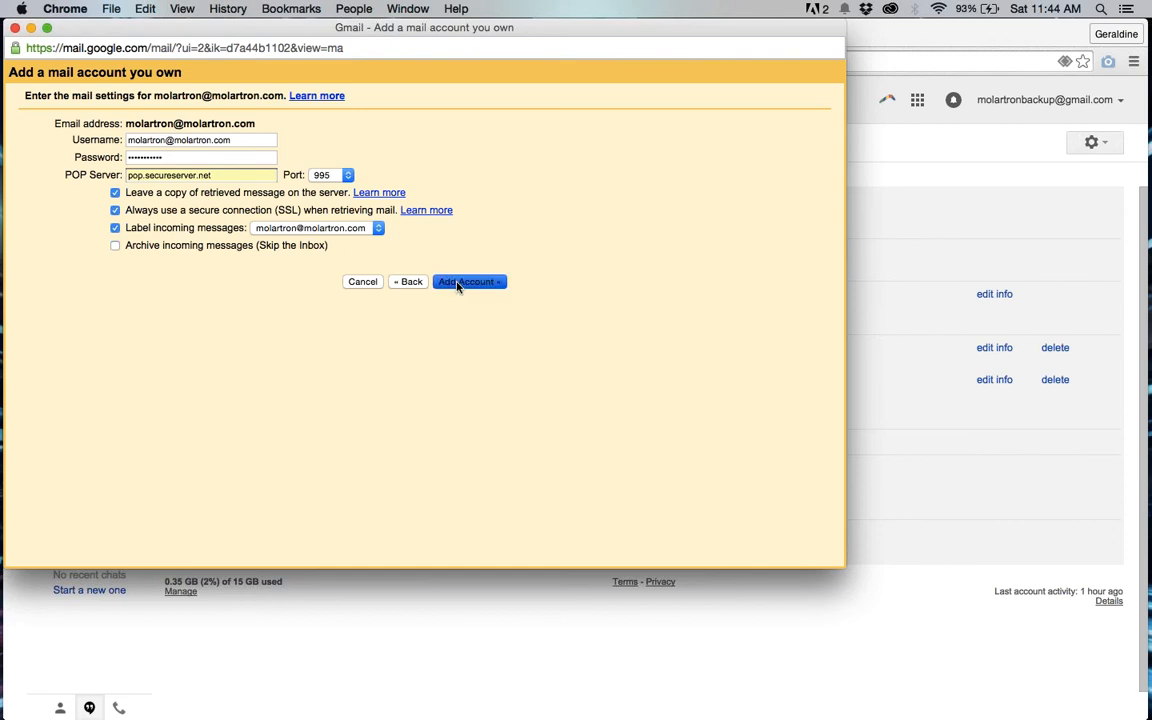
Submit Add Account, retrying while it loads, until Gmail confirms the mailbox was added.
left_click(467, 281)
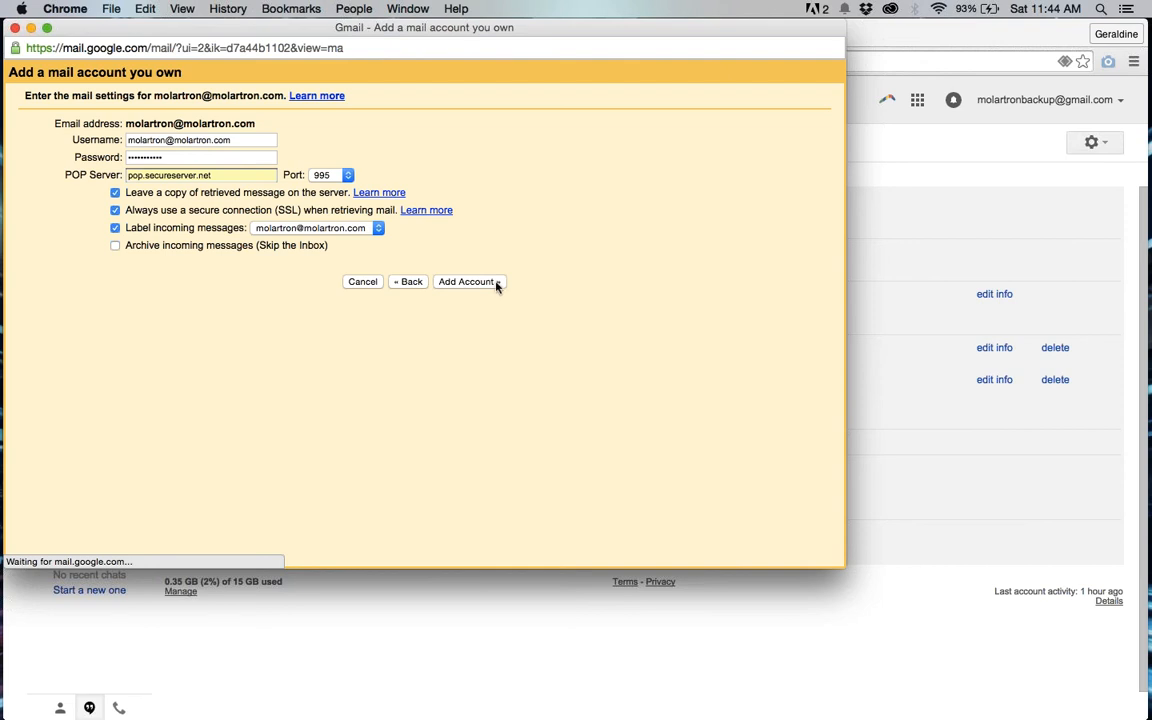
left_click(469, 281)
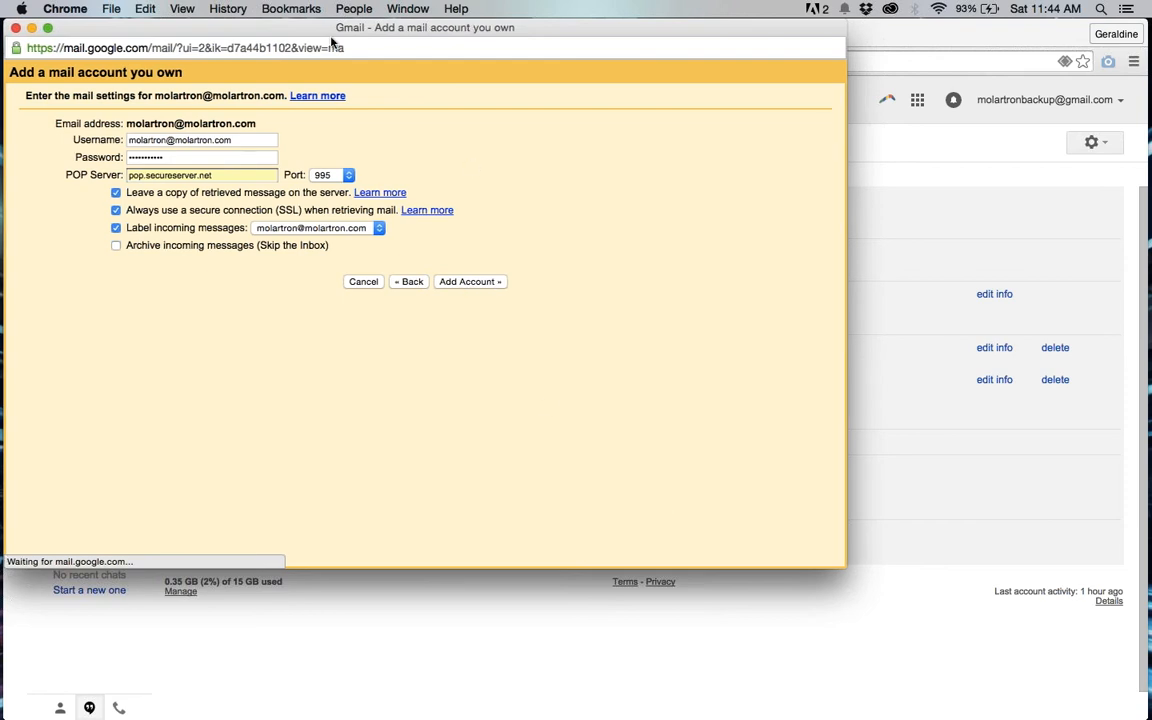
left_click(470, 281)
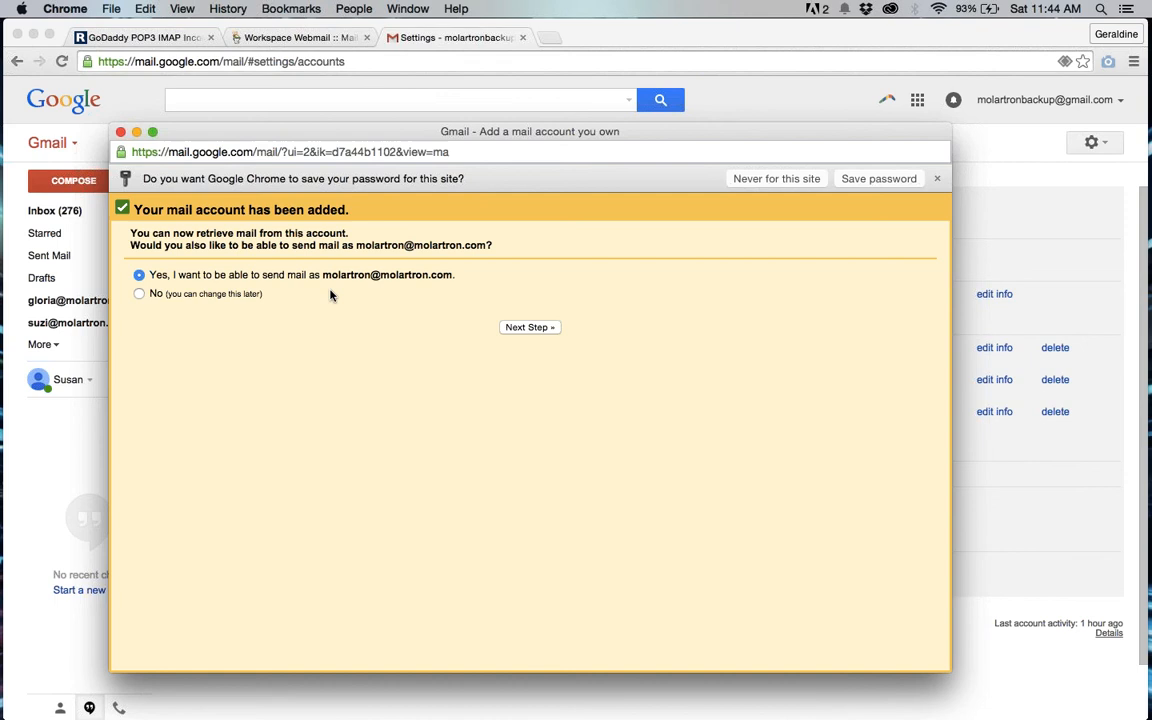
mouse_move(444, 305)
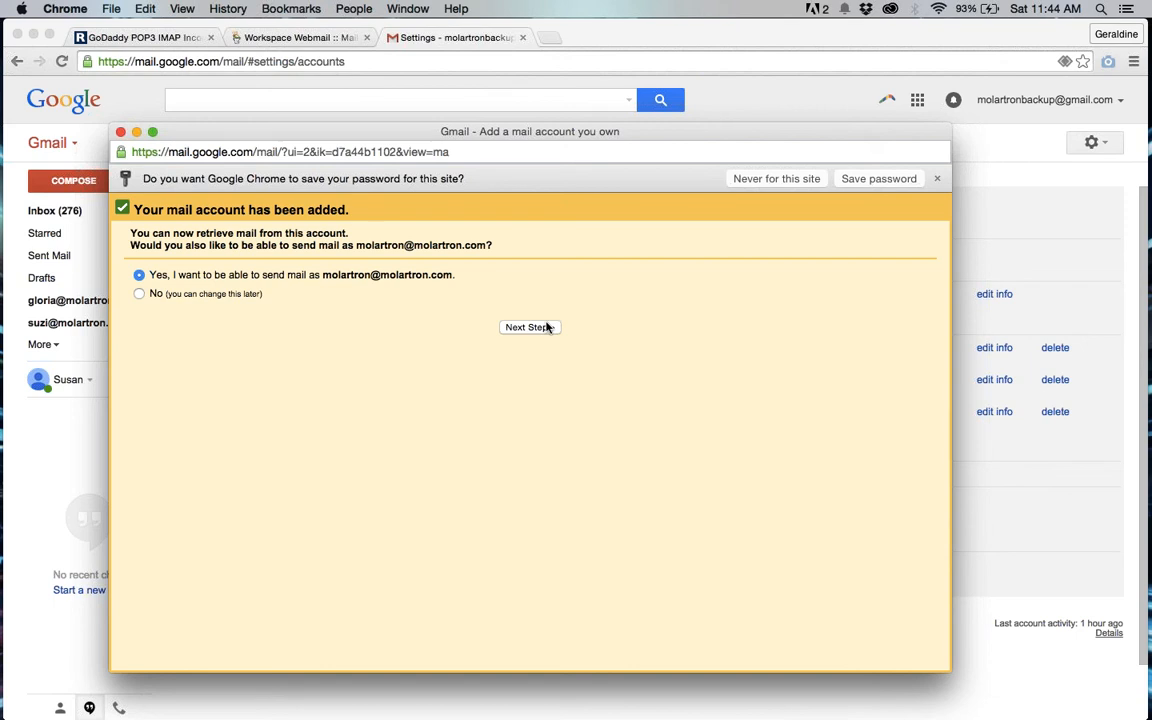
Keep 'Yes, I want to send mail as' selected and proceed to sender details.
left_click(529, 327)
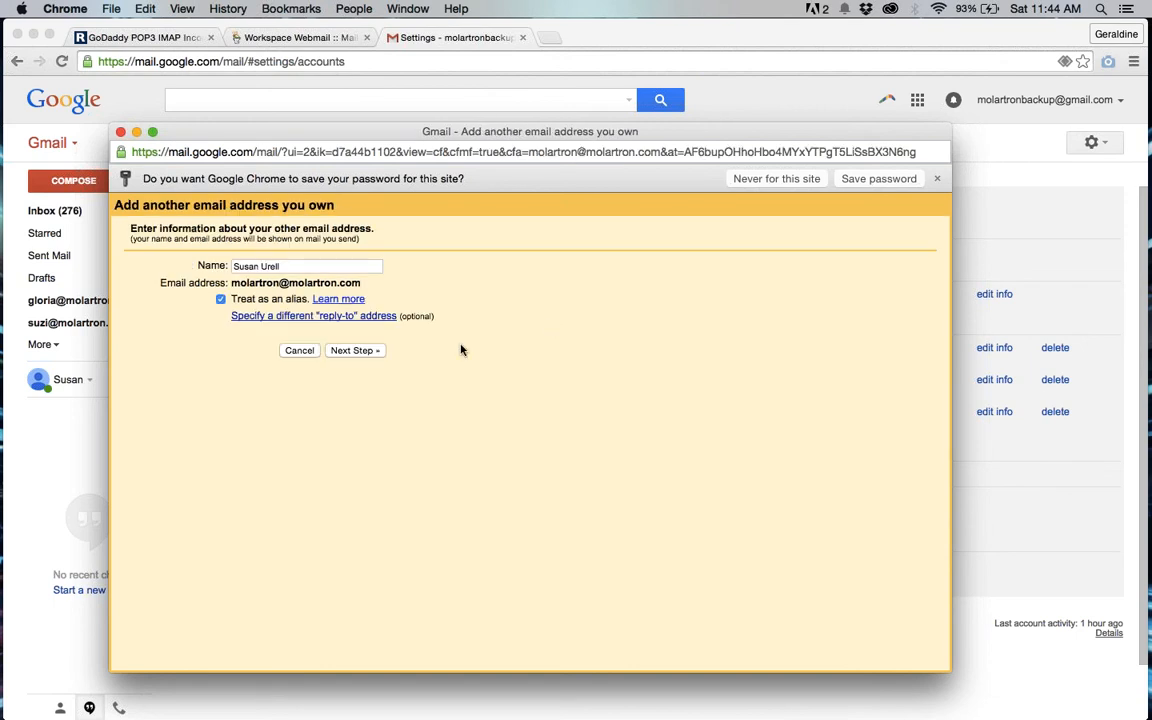
mouse_move(354, 350)
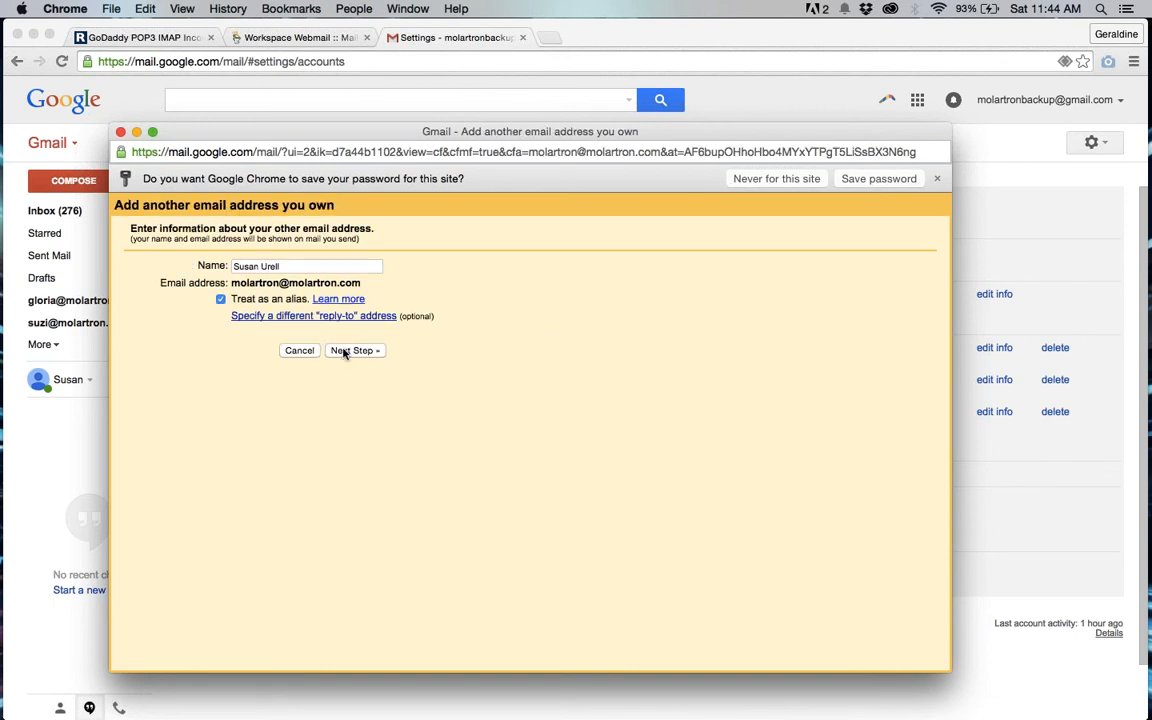
Dismiss the 'Add another email address you own' window and head back to the inbox.
left_click(354, 350)
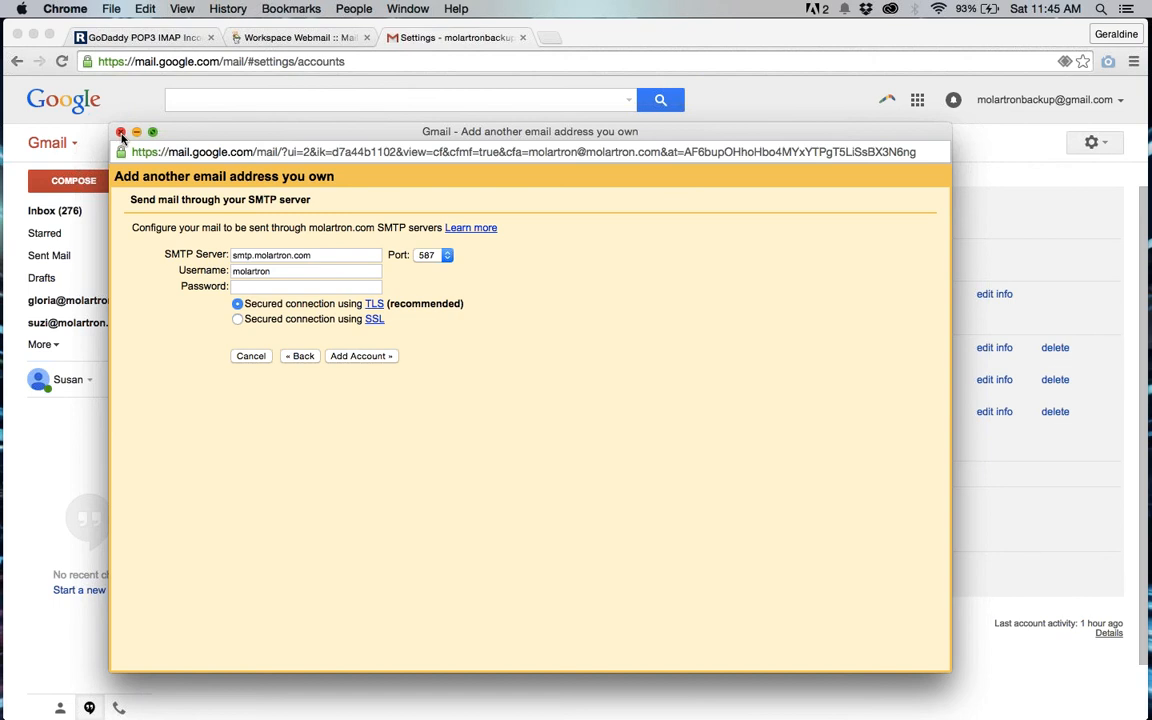
left_click(122, 132)
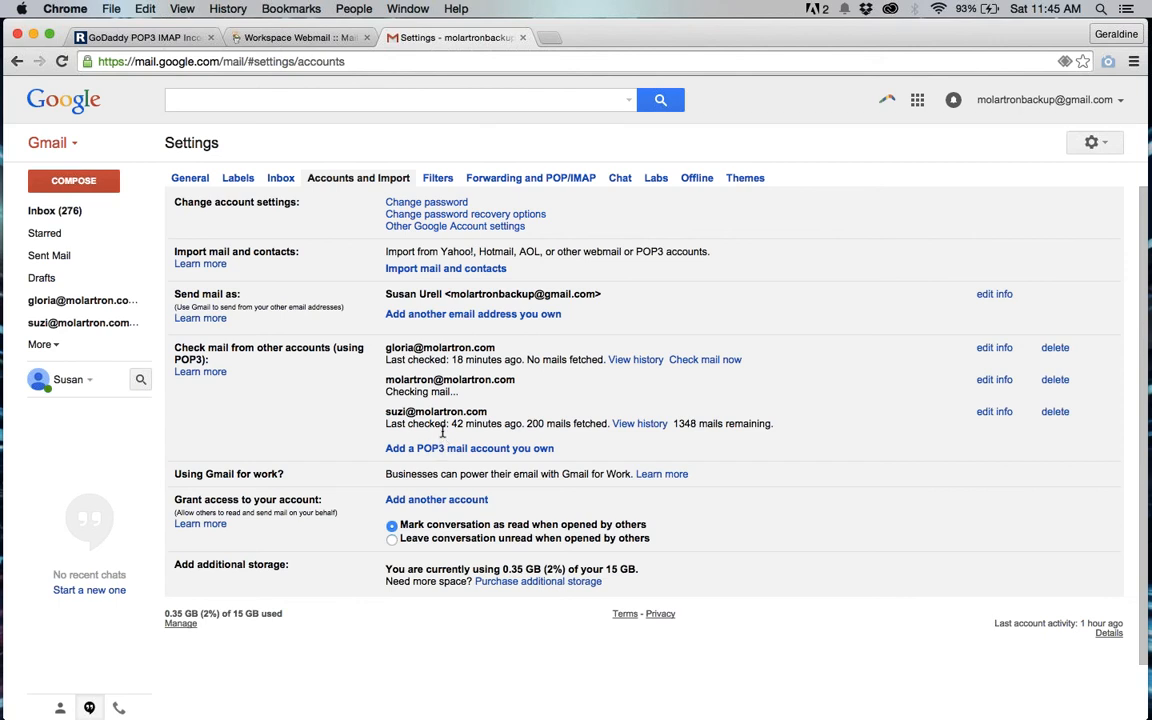
mouse_move(177, 275)
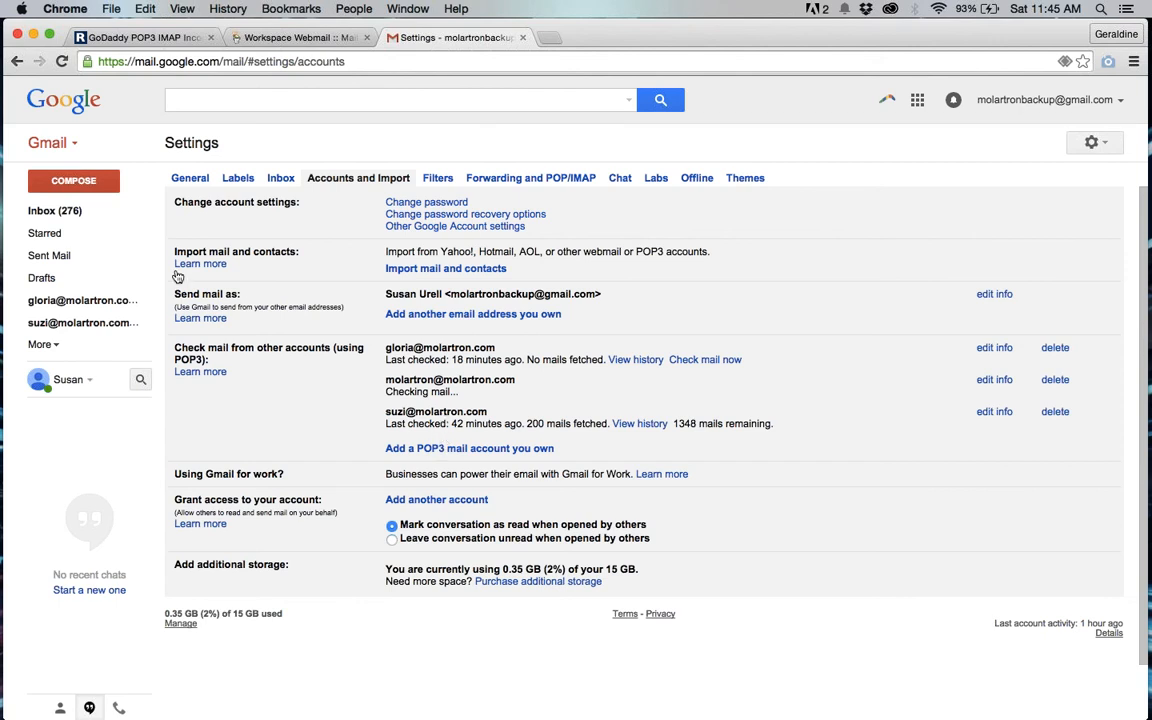
left_click(55, 210)
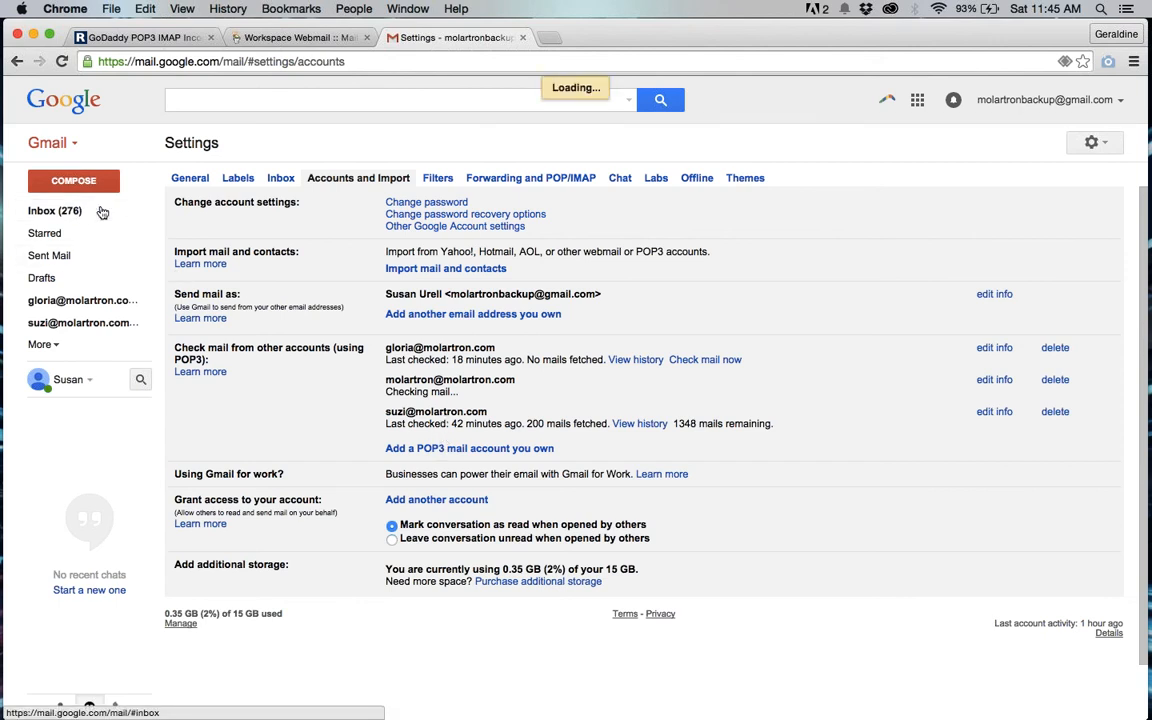
Open the inbox and scroll through the messages fetched from molartron.
left_click(42, 210)
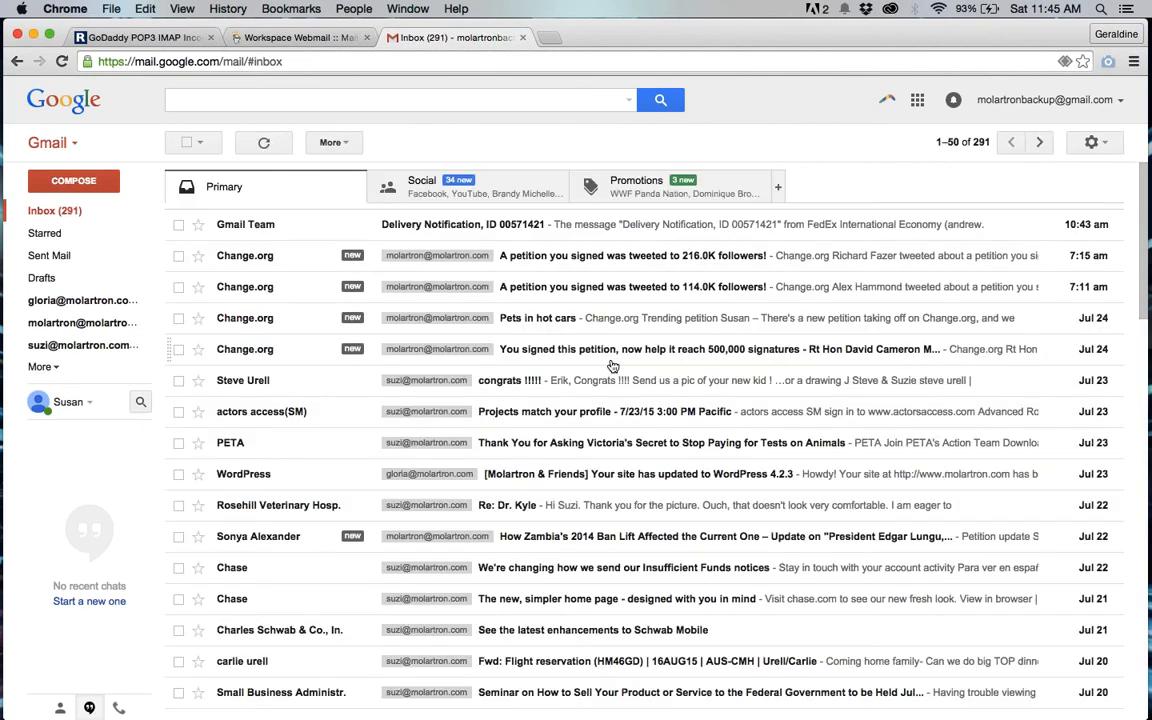
scroll("down", 3)
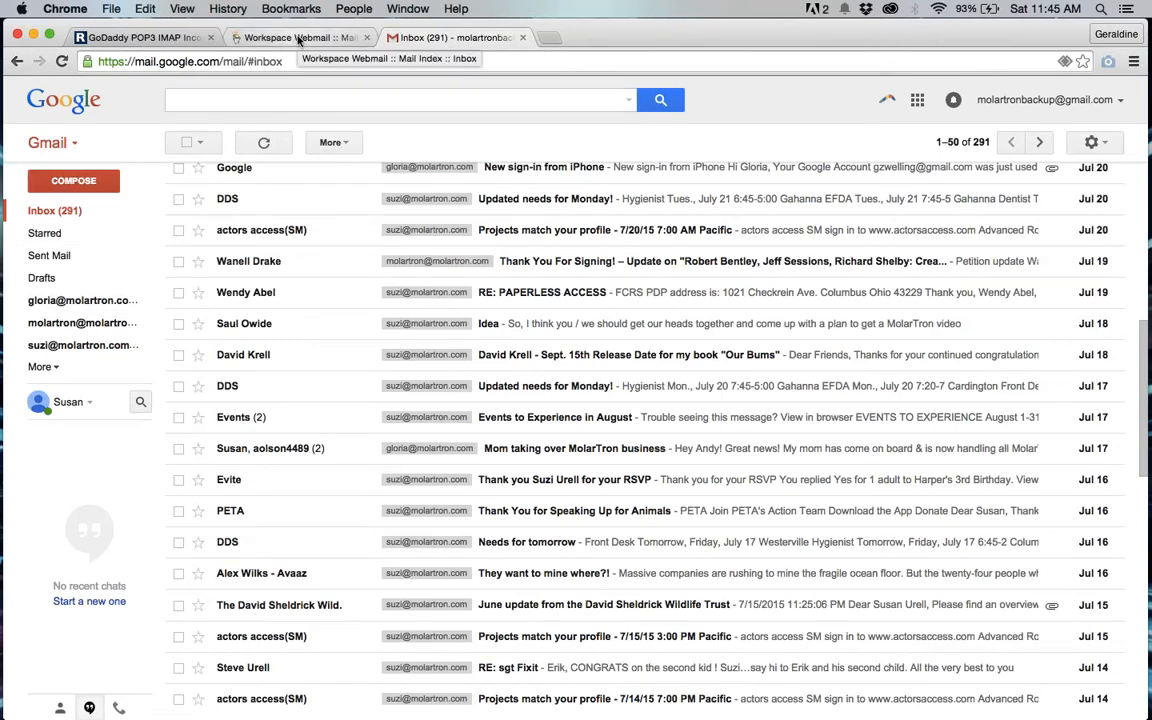
Switch to GoDaddy Workspace Webmail and open the 50th birthday folder.
left_click(296, 37)
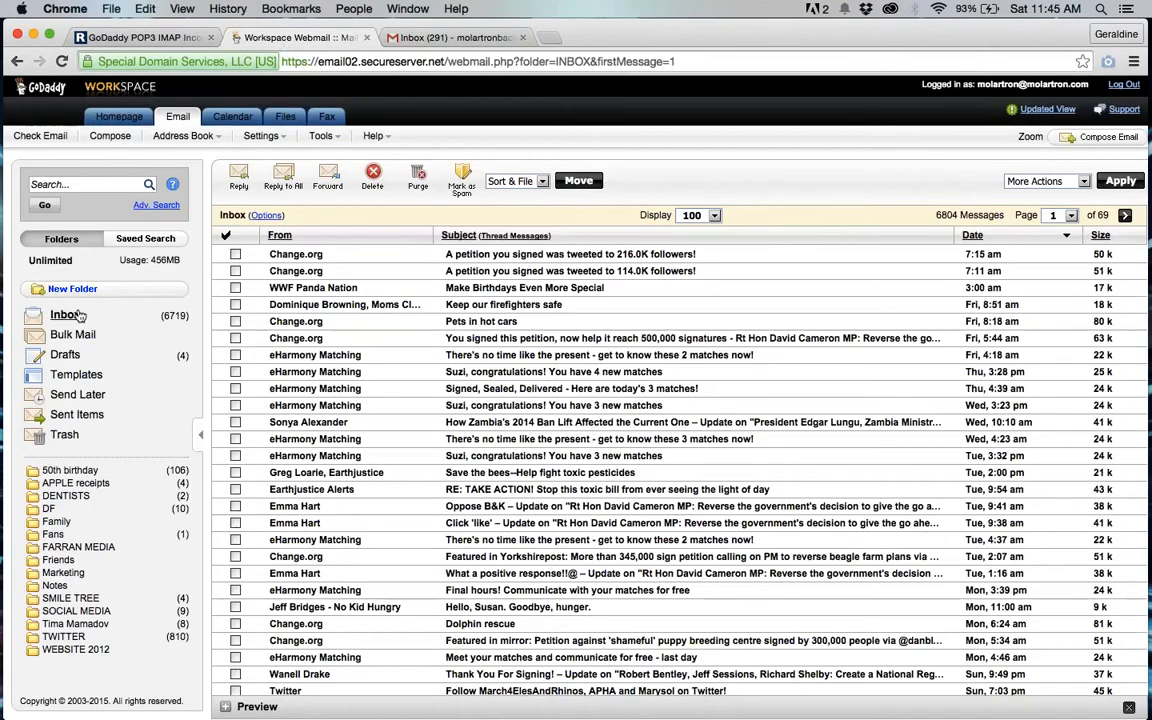
left_click(65, 314)
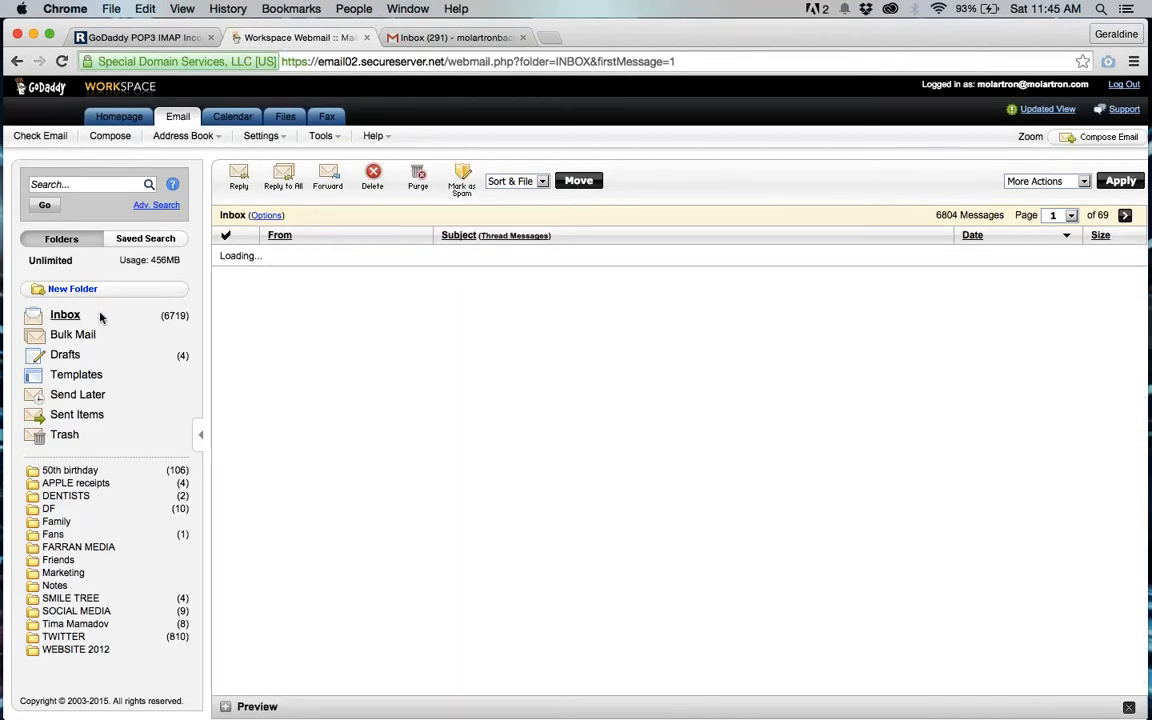
left_click(65, 314)
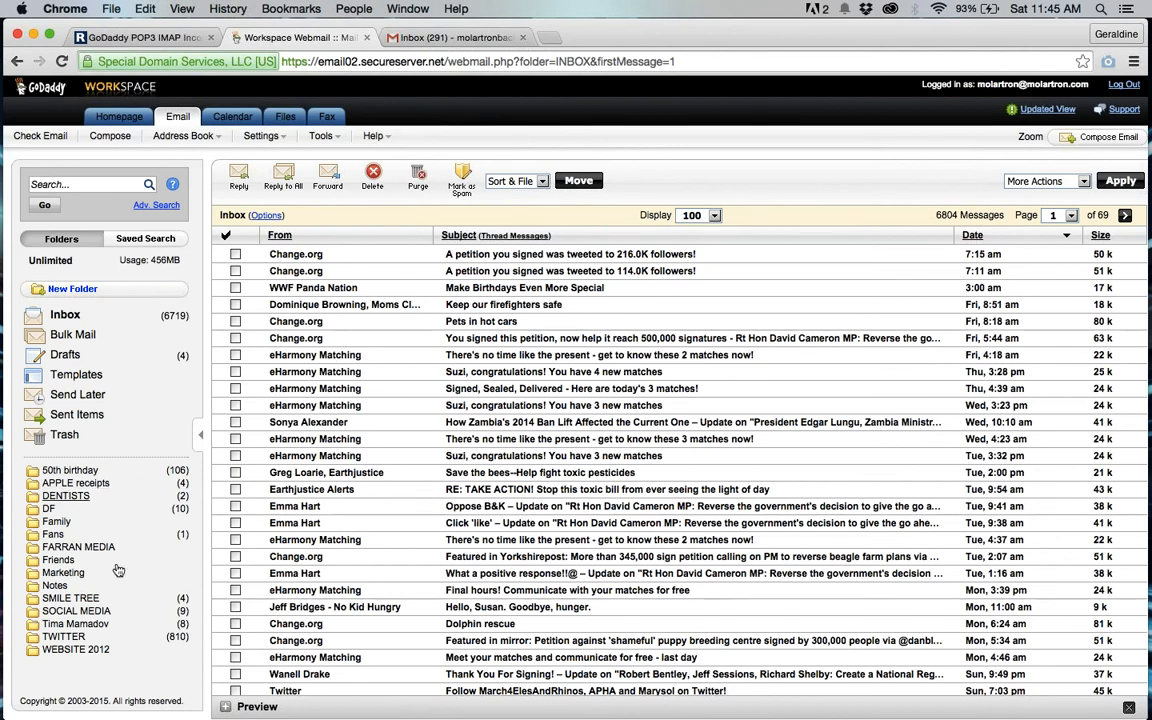
mouse_move(118, 496)
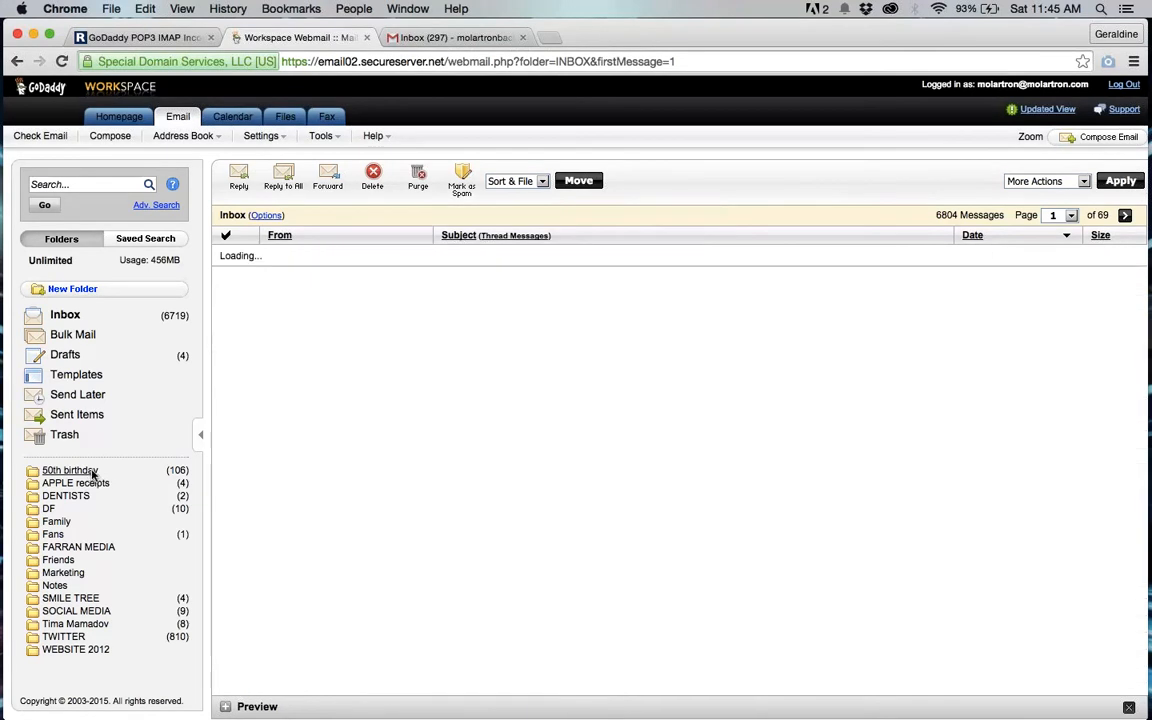
left_click(62, 470)
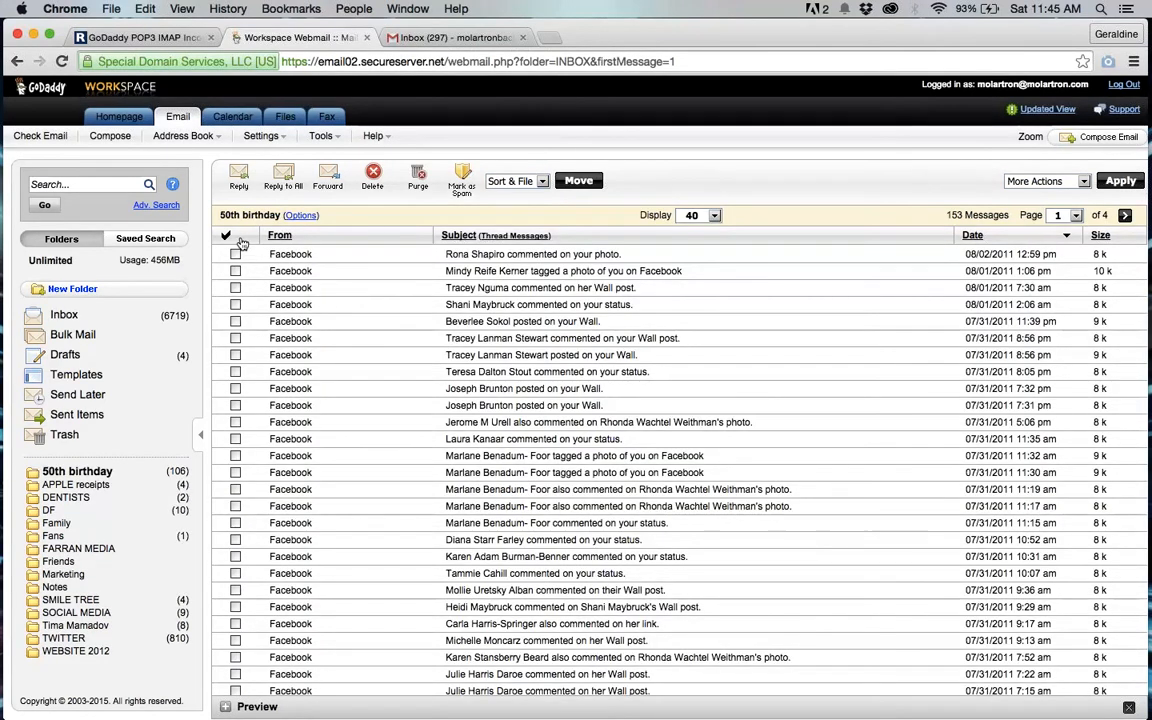
Select all and move two batches of 50th birthday emails to the Inbox.
left_click(234, 241)
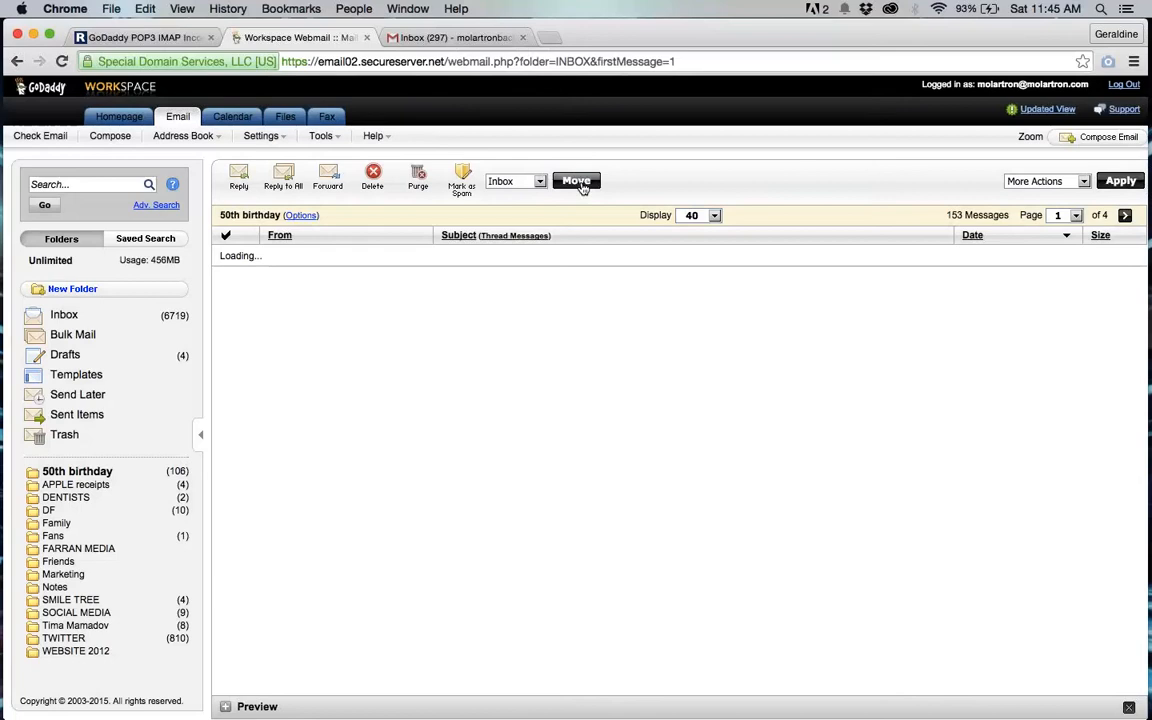
left_click(576, 181)
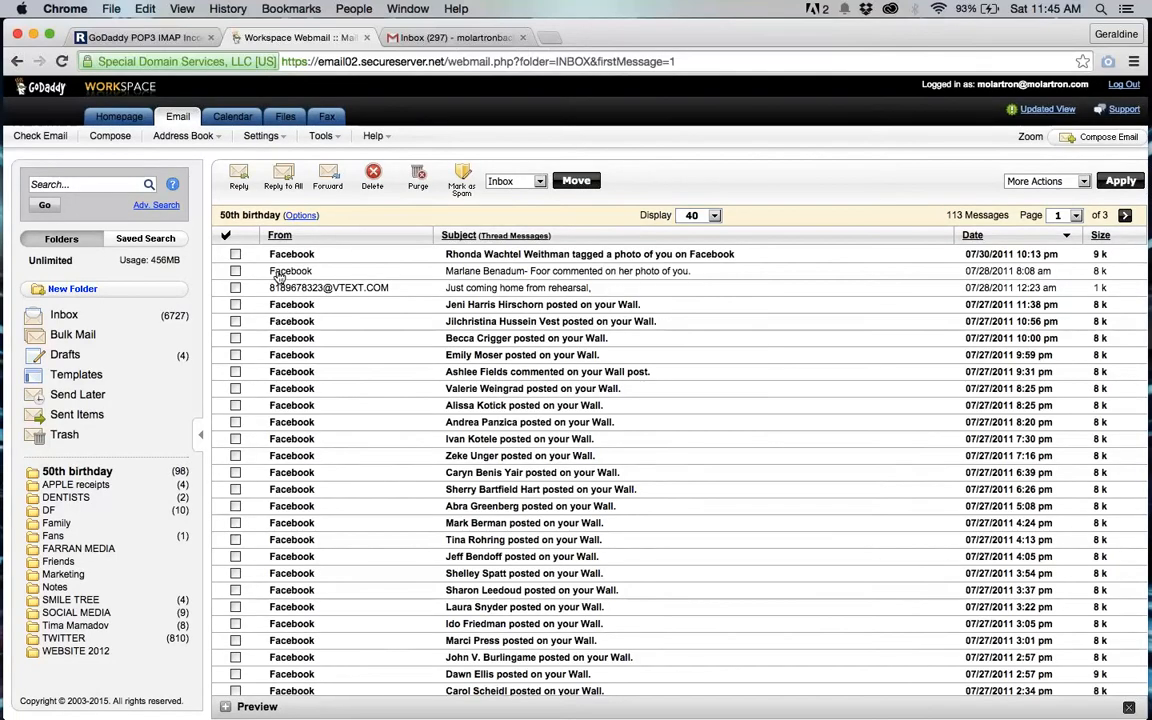
left_click(234, 235)
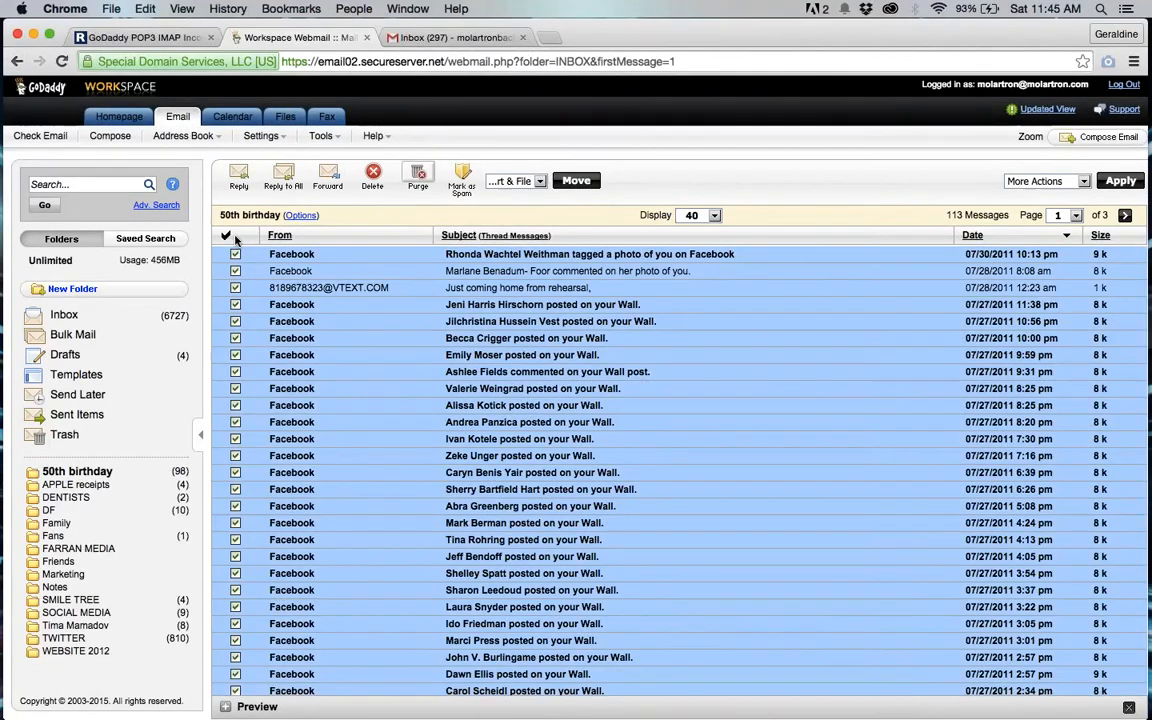
left_click(515, 181)
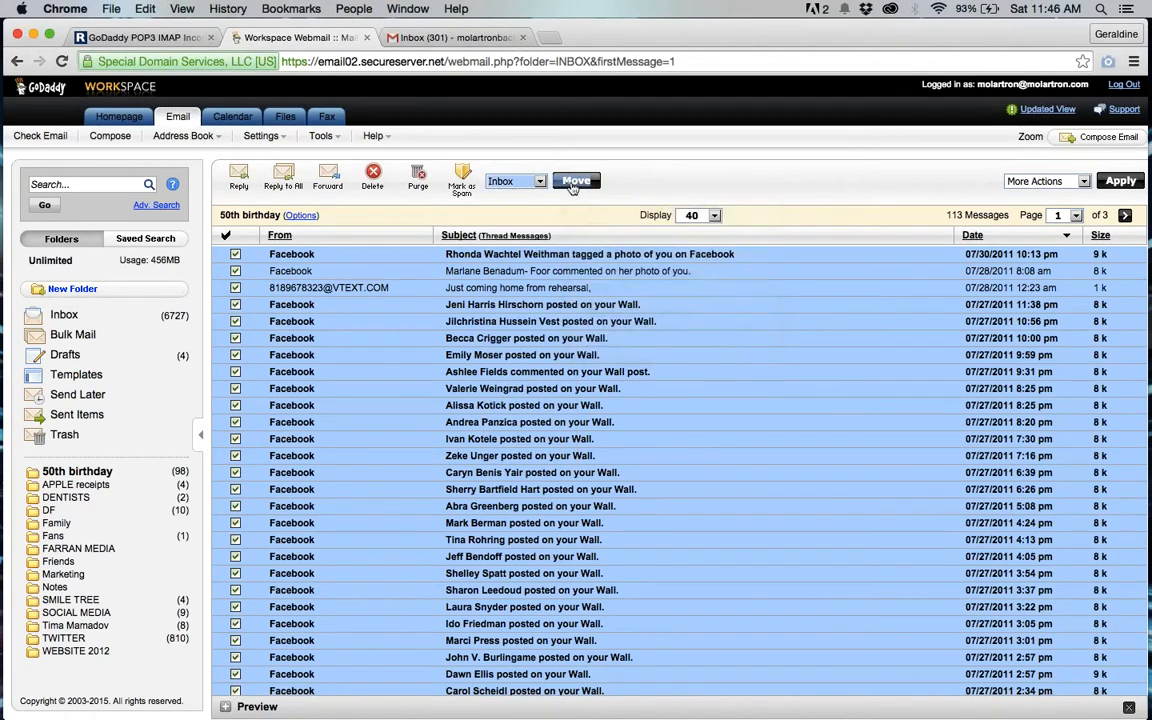
left_click(576, 181)
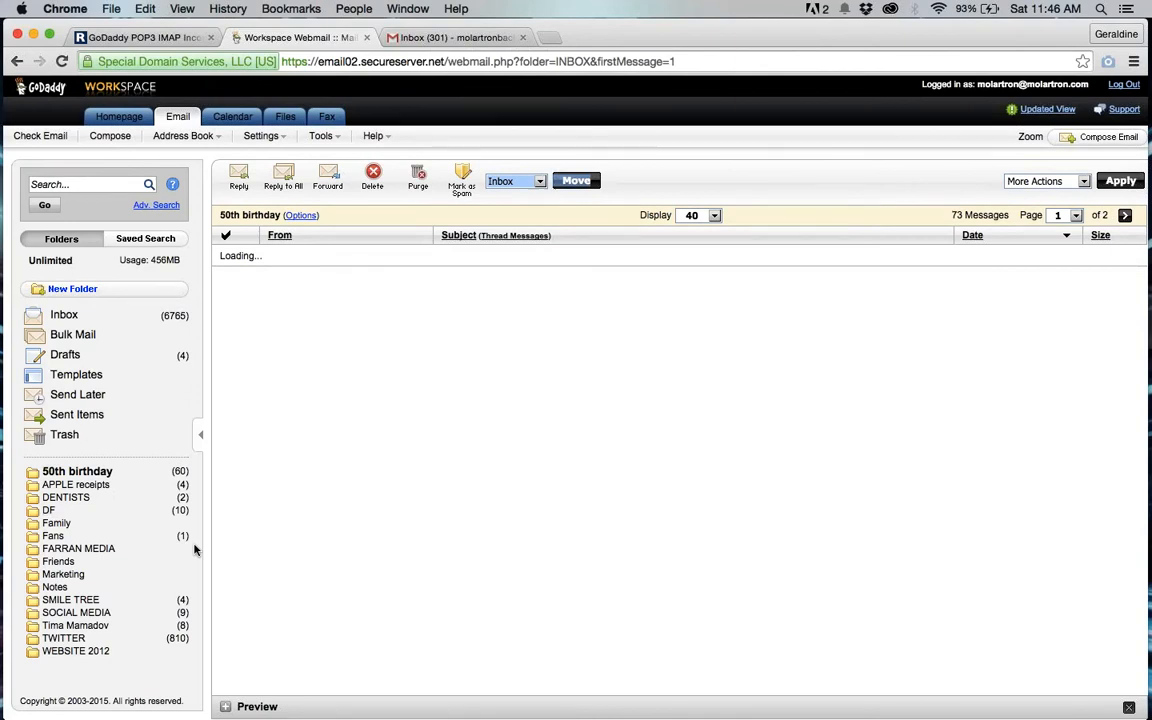
left_click(465, 37)
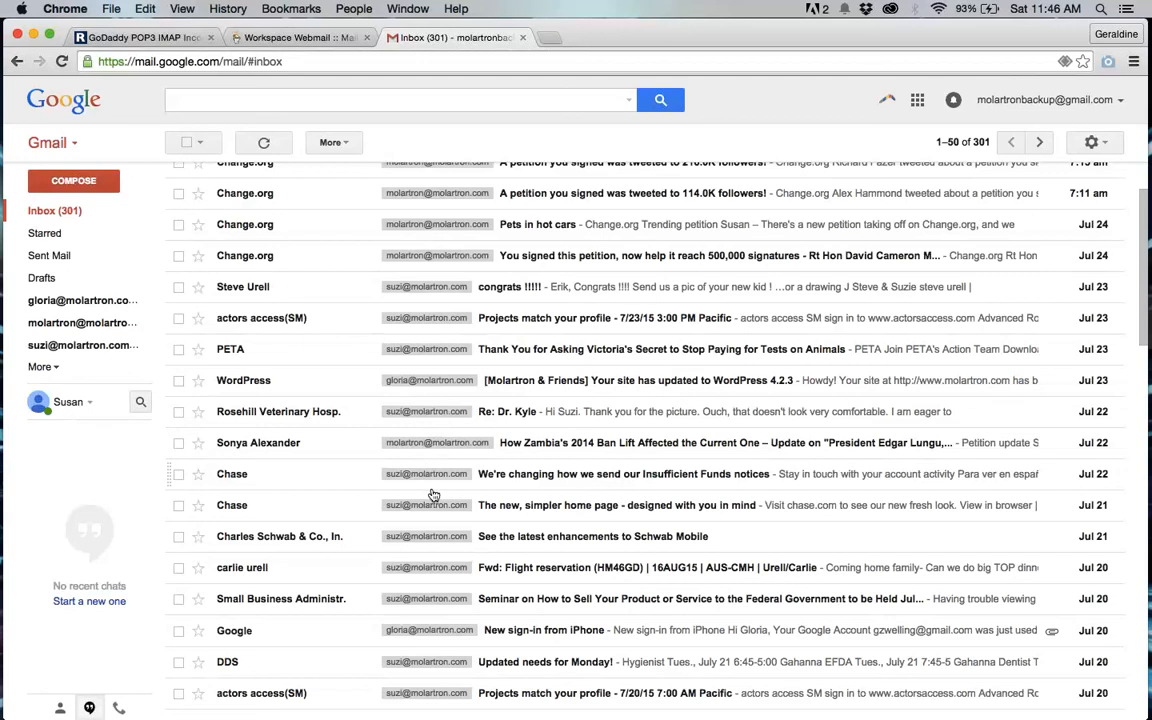
mouse_move(428, 540)
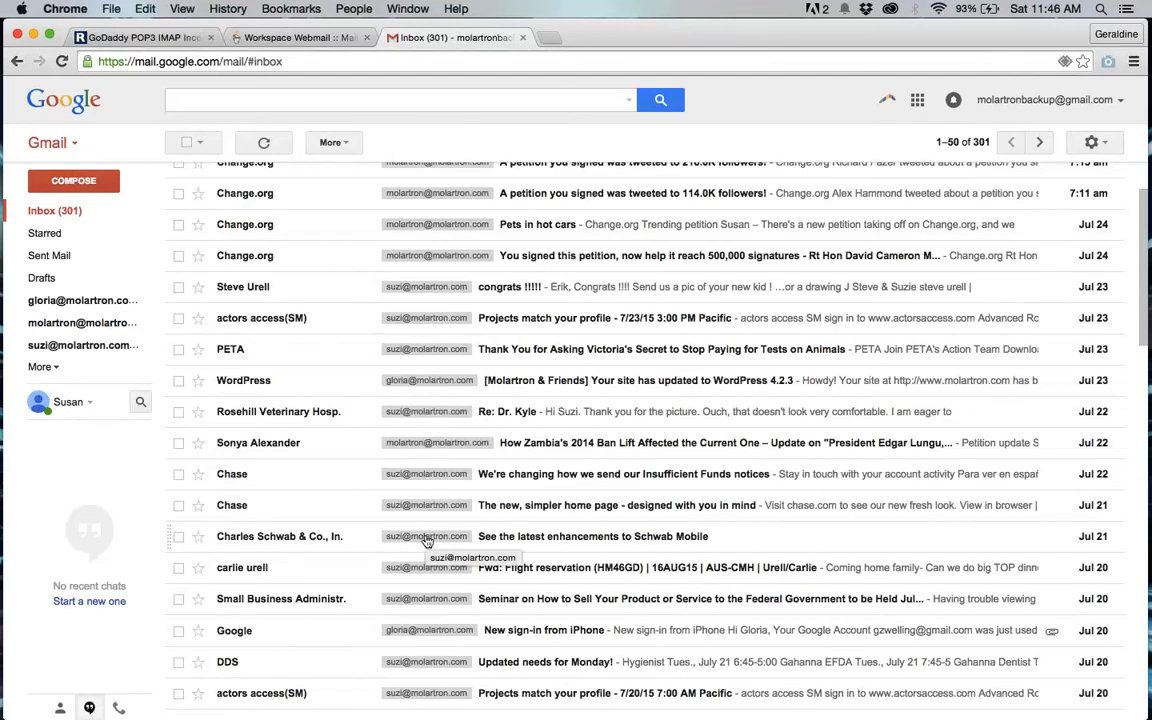
mouse_move(1095, 140)
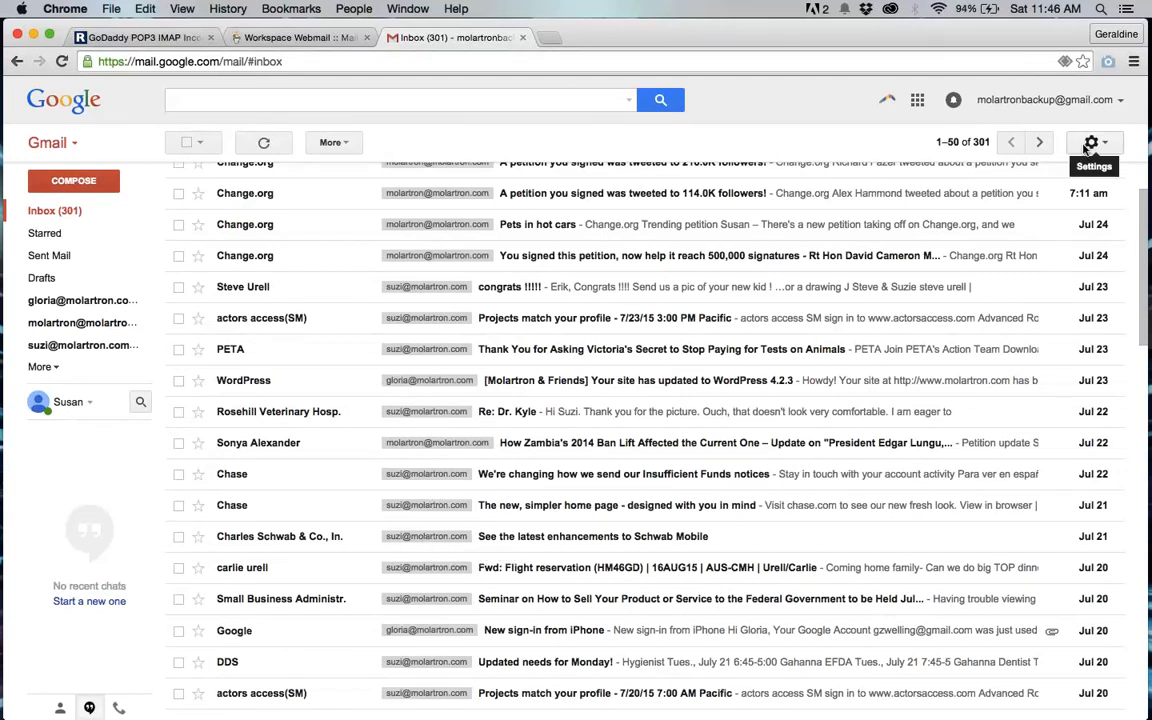
Open the gear settings menu from the Gmail inbox showing 301 conversations.
left_click(1096, 140)
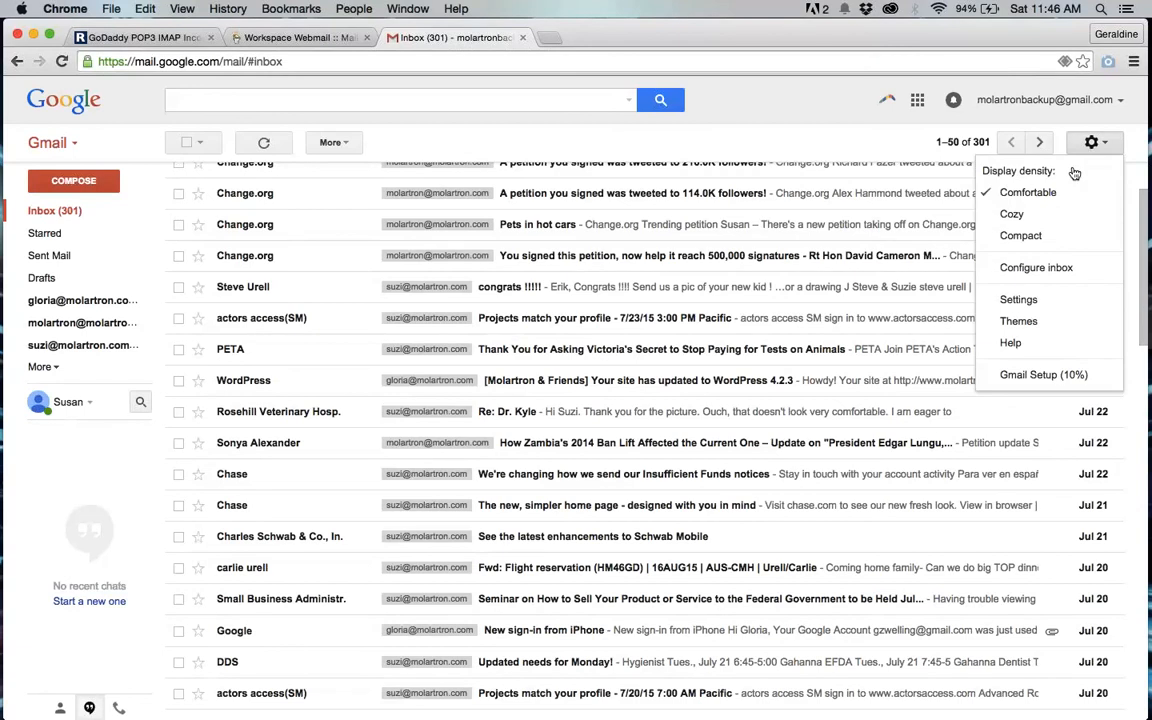
mouse_move(1019, 299)
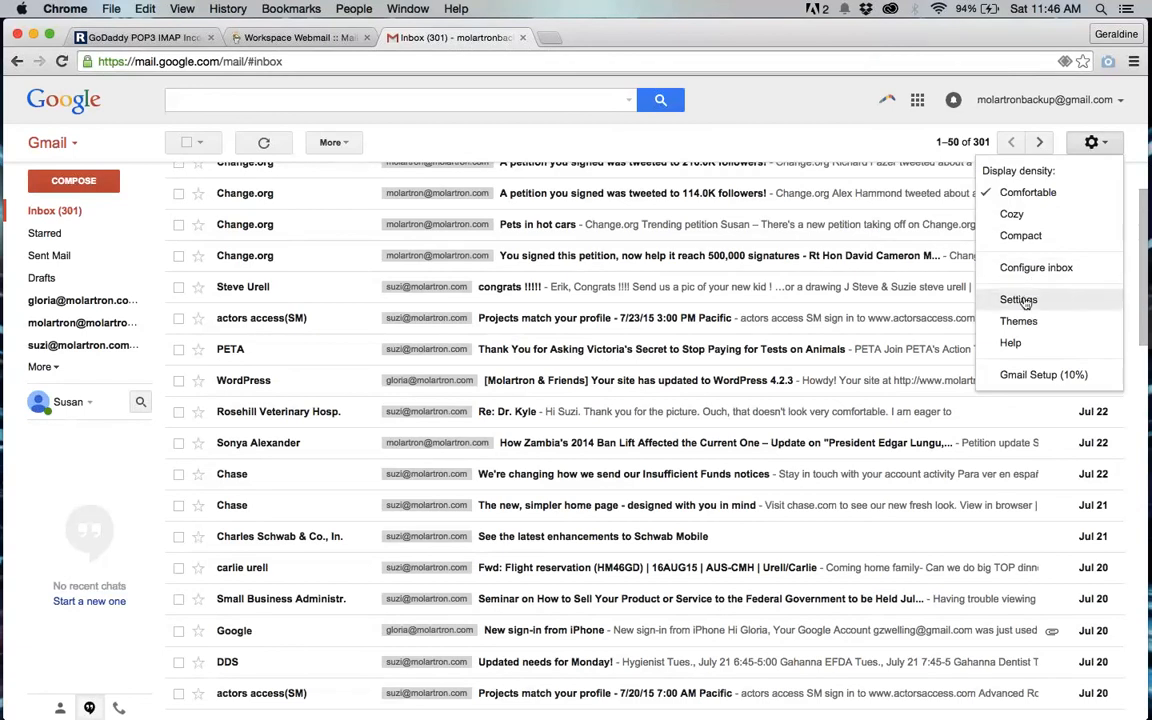
Choose Settings to review the molartron mailbox under Check mail from other accounts.
left_click(1013, 299)
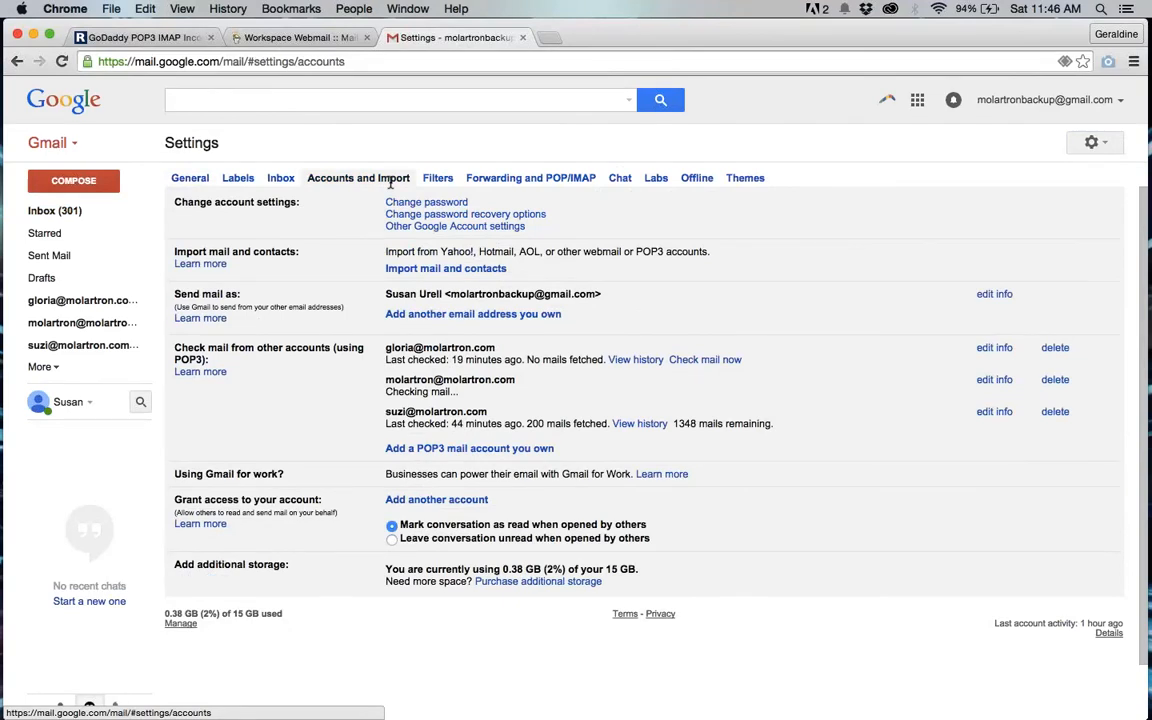
mouse_move(528, 437)
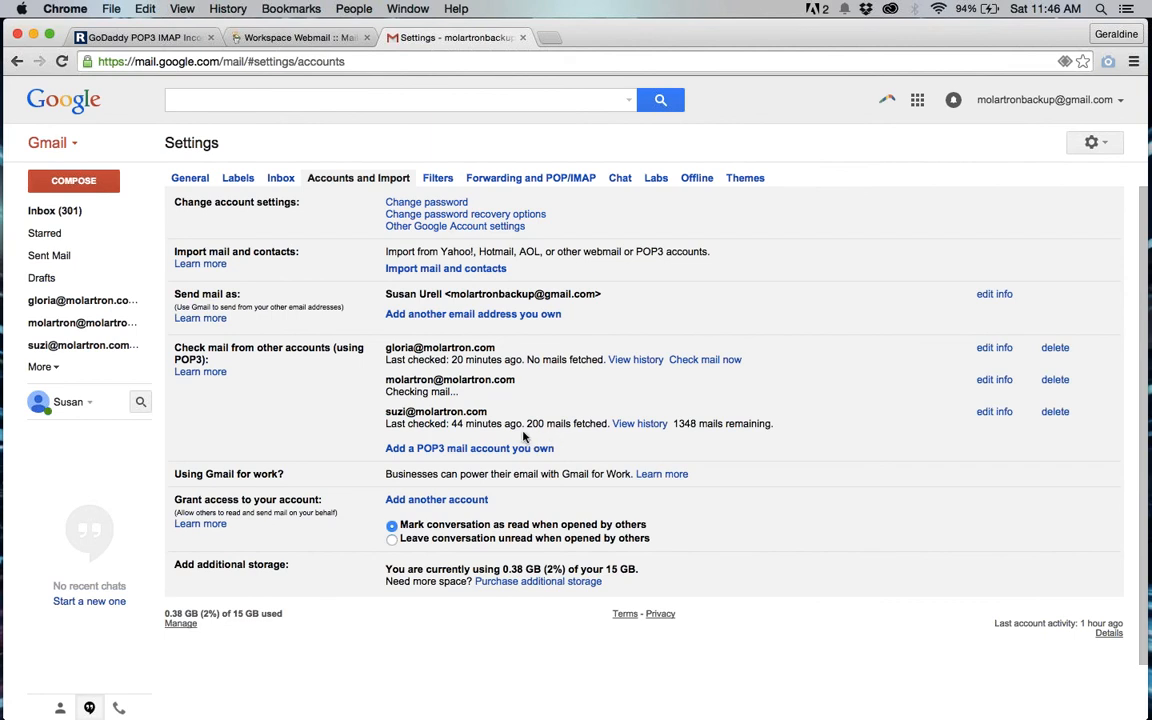
mouse_move(592, 434)
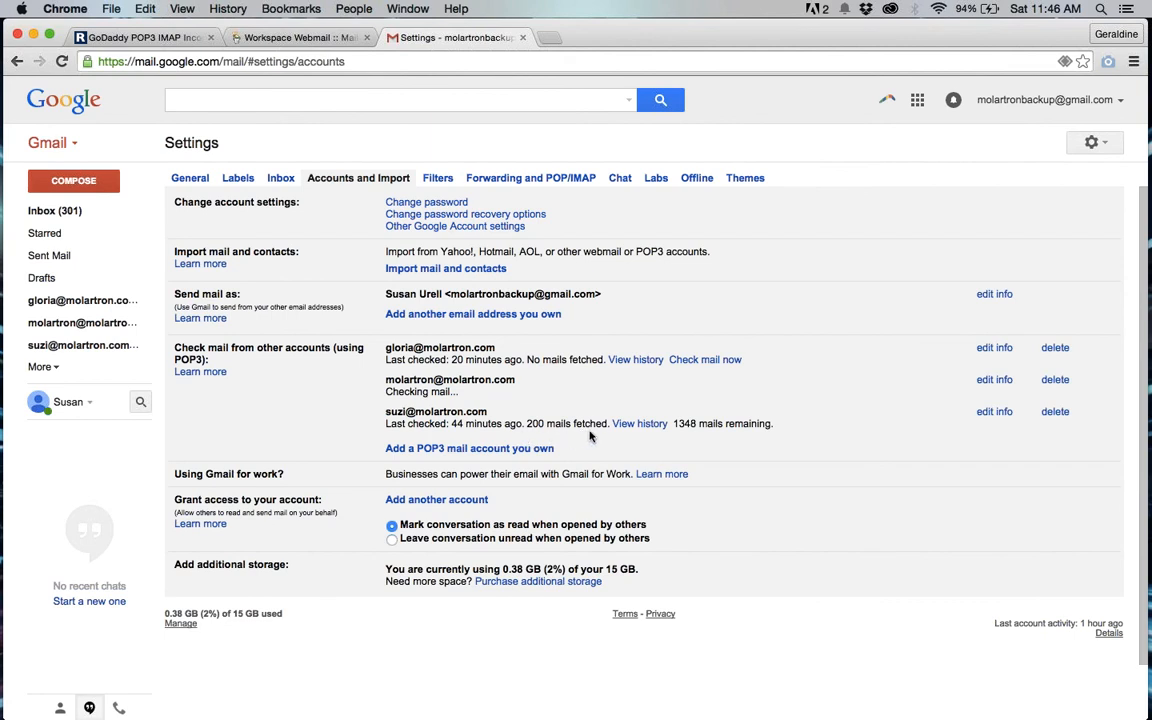
mouse_move(659, 424)
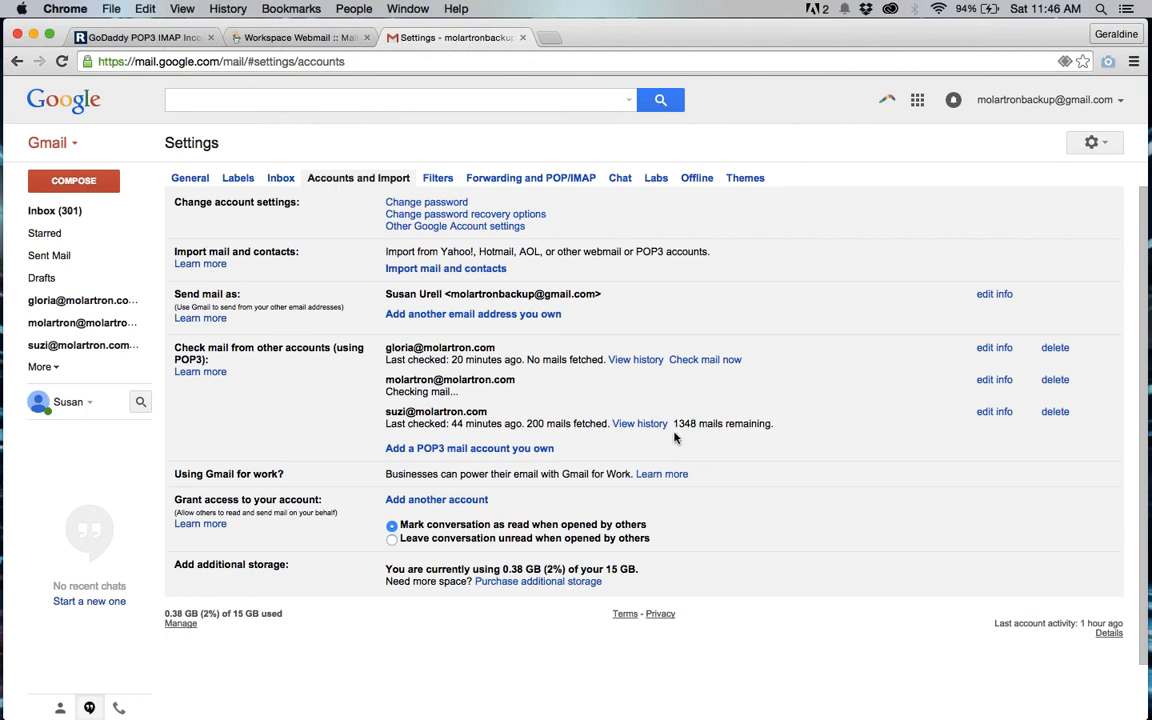
mouse_move(761, 437)
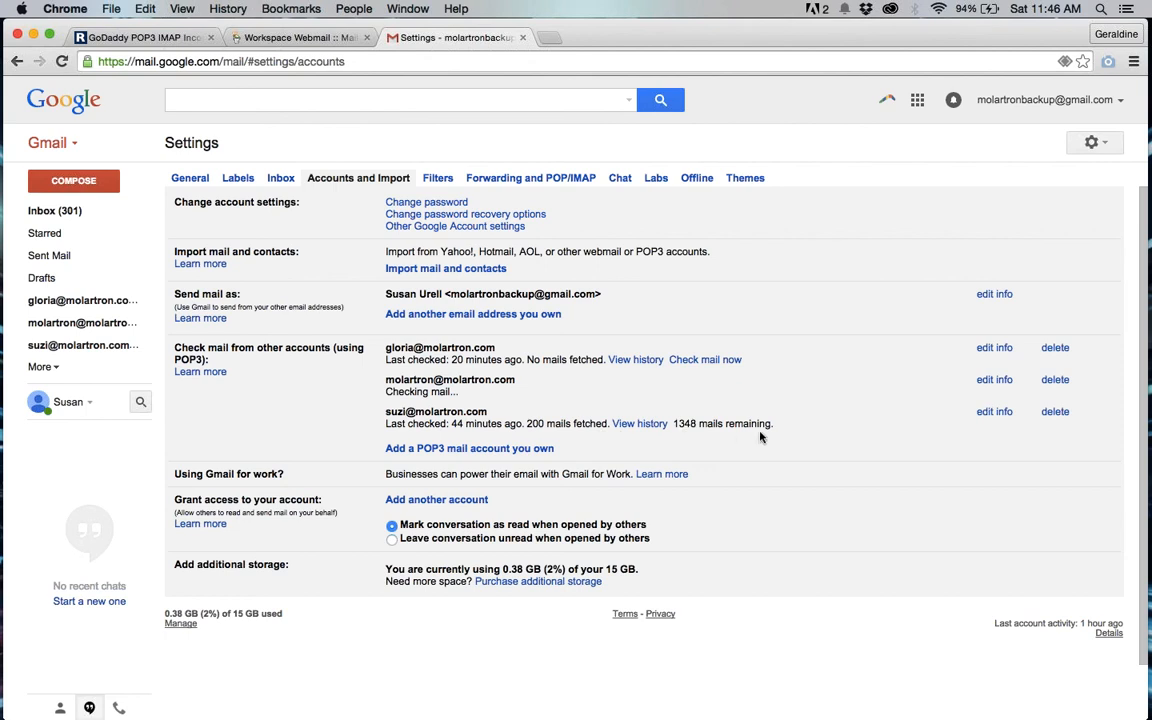
mouse_move(749, 398)
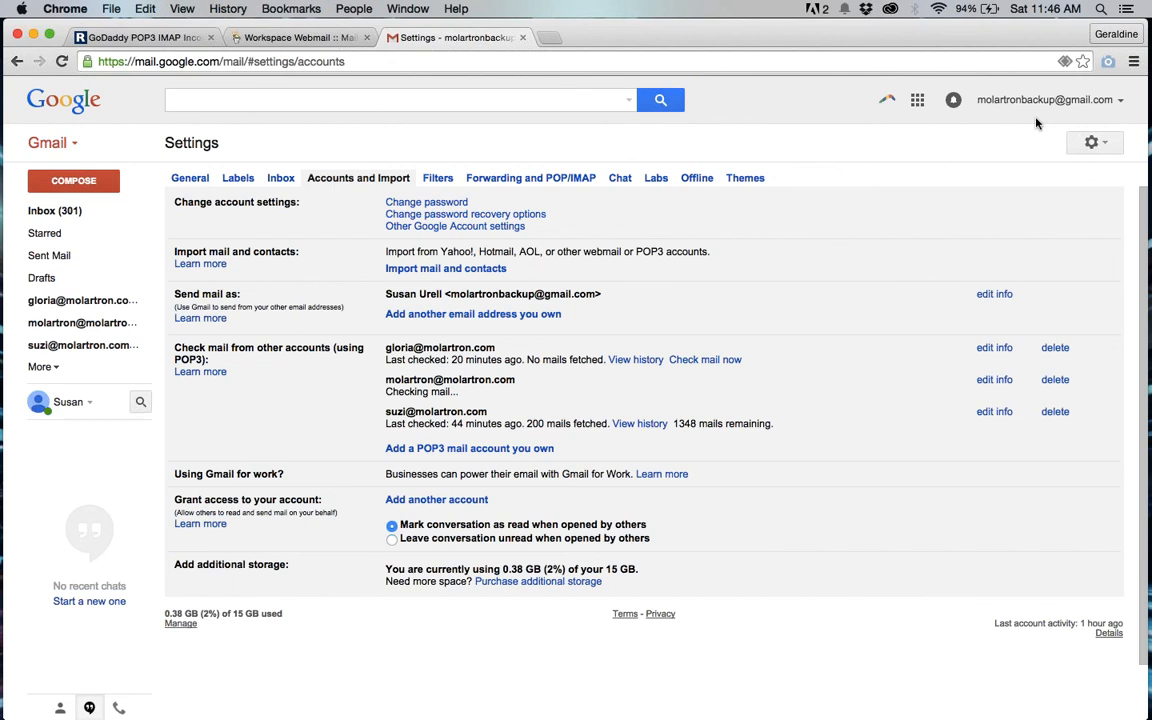
mouse_move(1050, 120)
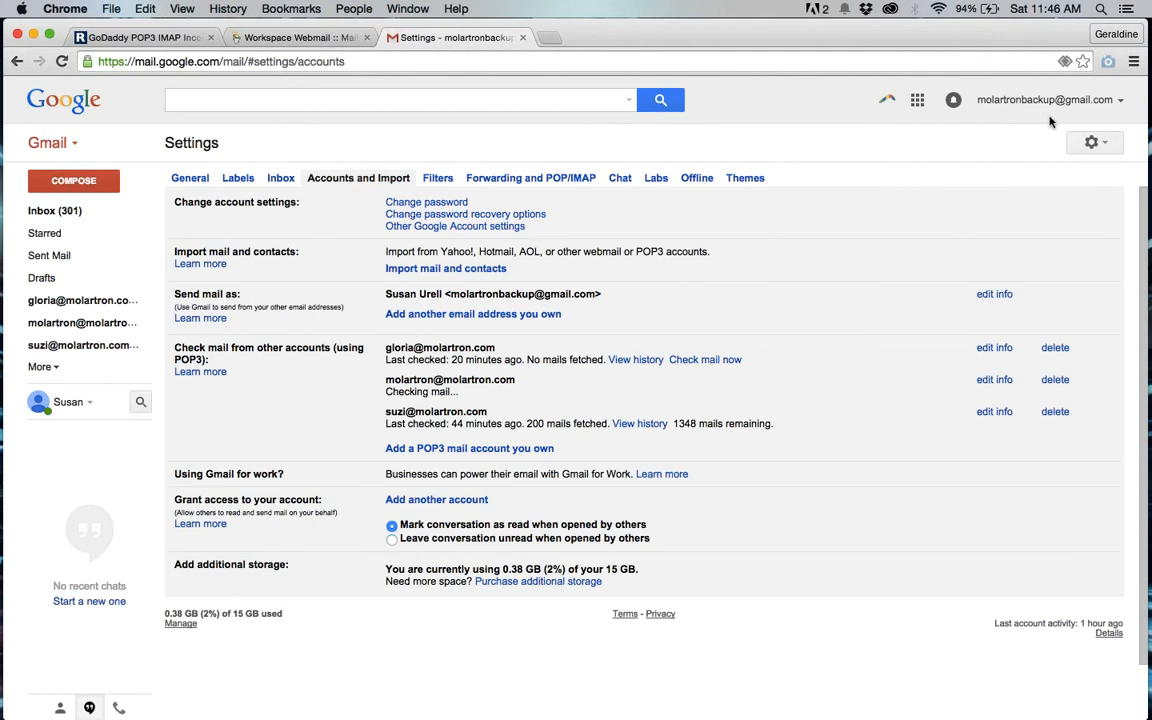